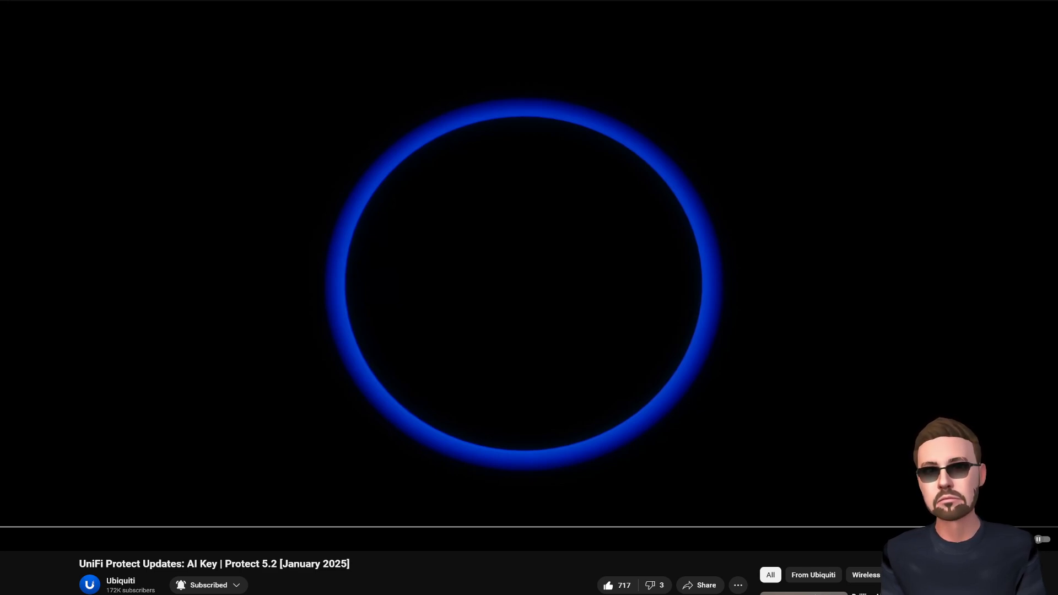
# - Start playback of the UniFi Protect AI Key video and let it reach the search demo
pyautogui.click(524, 276)
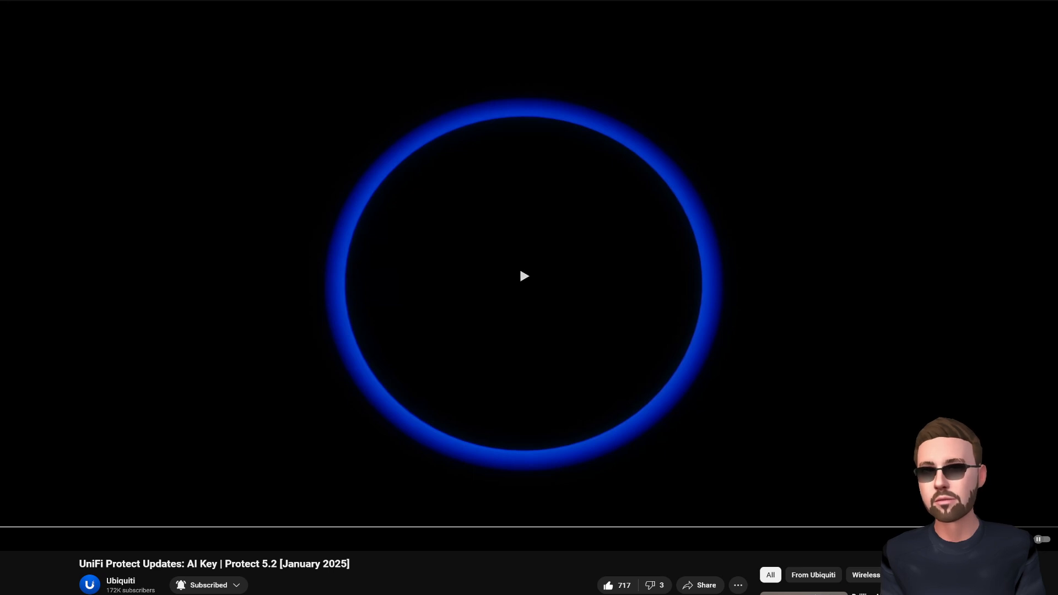
pyautogui.click(522, 276)
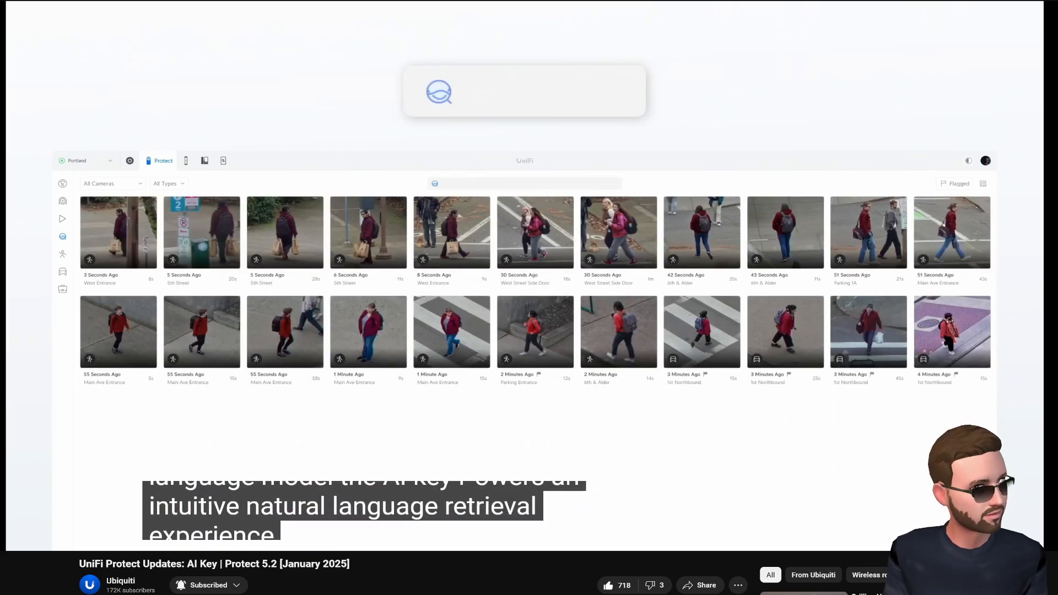
# - Let the video run on through the scalability and compute sections to recording redundancy
pyautogui.write('kids on skateboards')
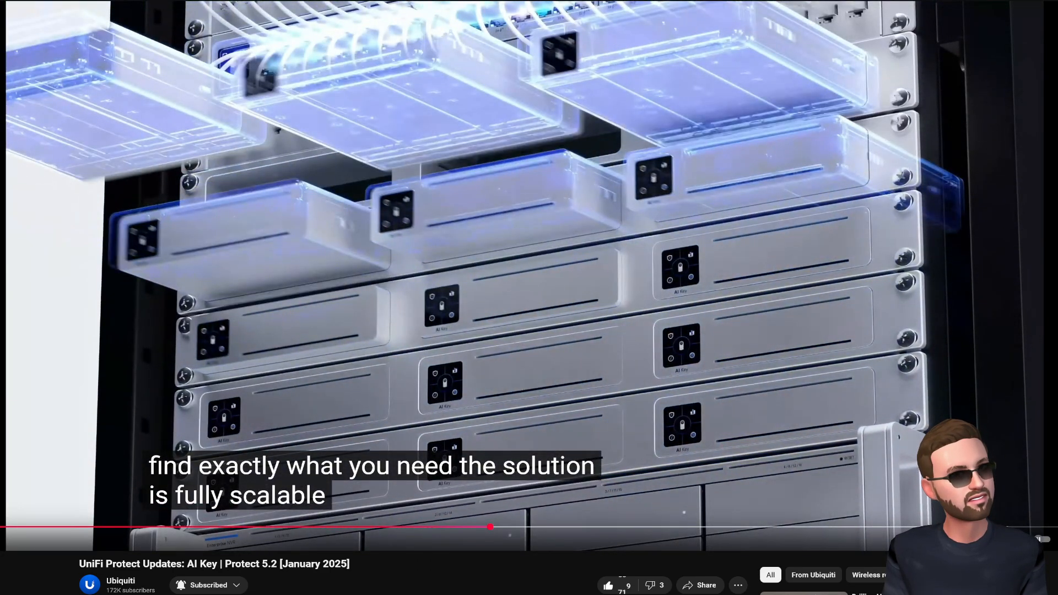
pyautogui.click(609, 586)
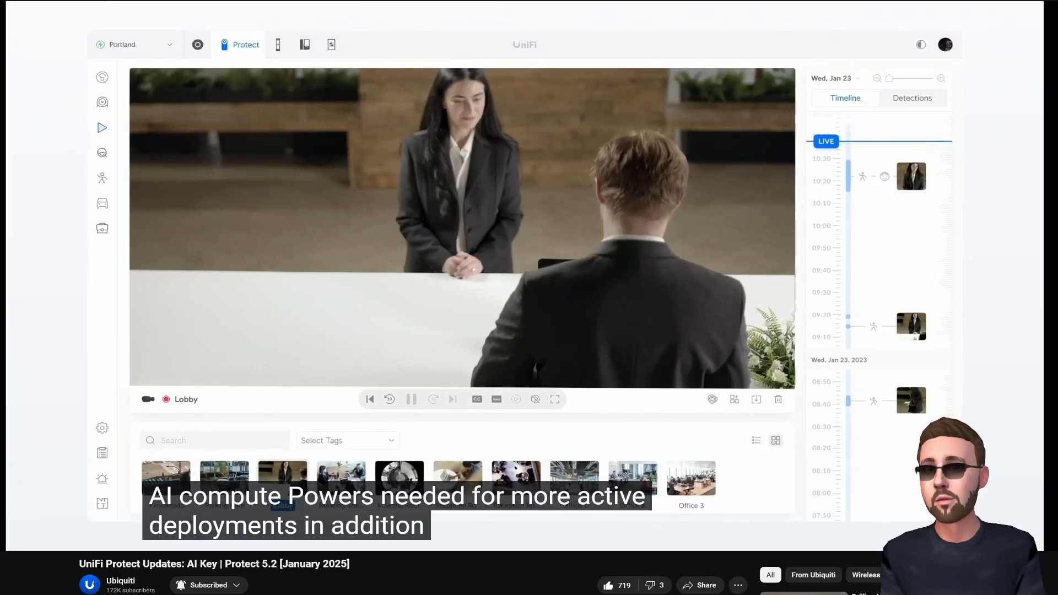
pyautogui.click(554, 399)
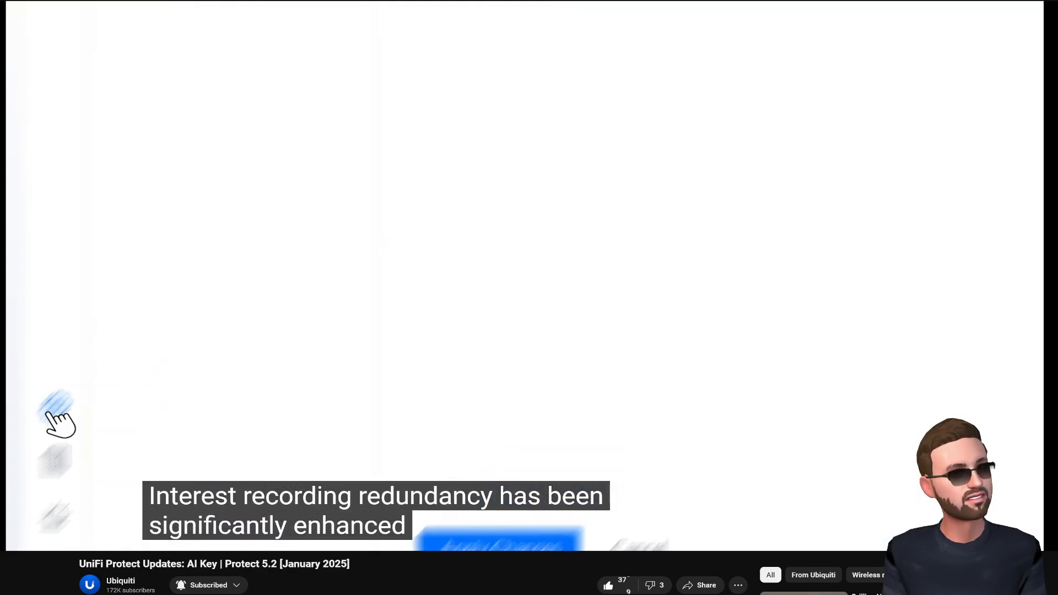
# - Continue through the Continuous Archiving section and on to the Ubiquiti AI Key store page
pyautogui.click(405, 147)
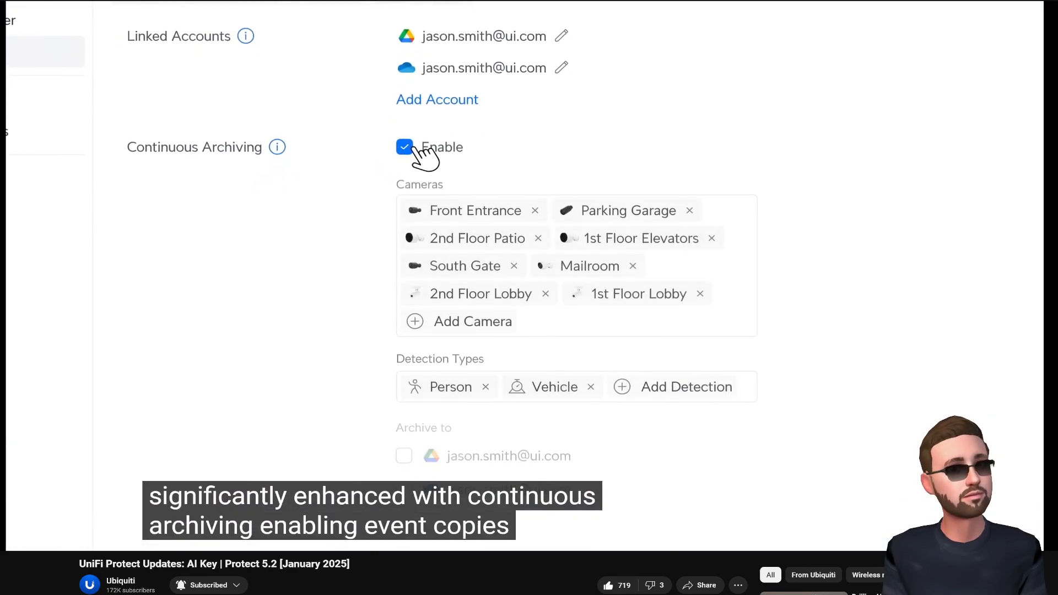
pyautogui.scroll(-3)
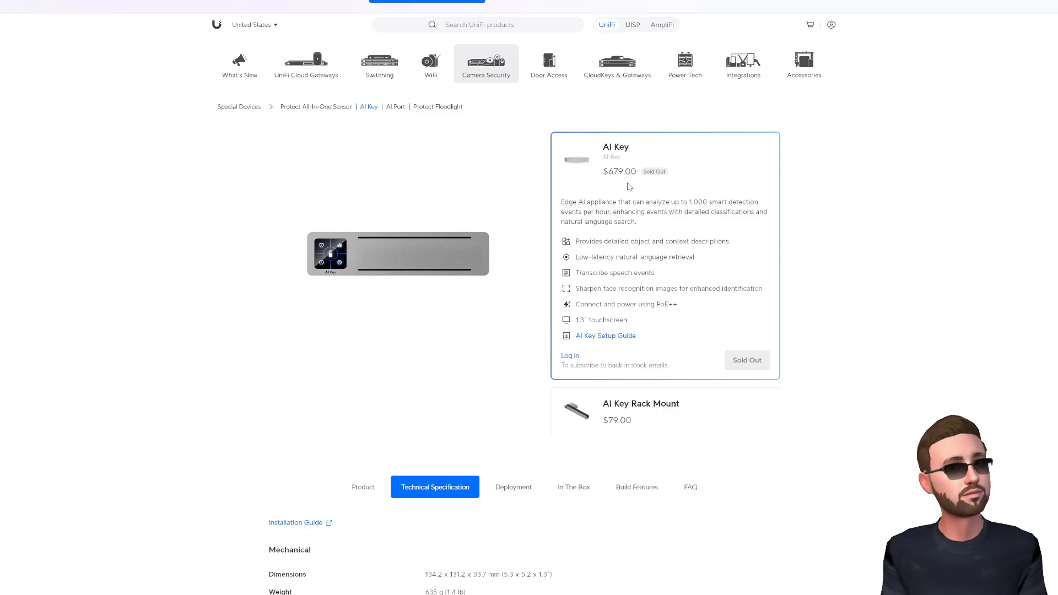
# - Highlight '1,000 smart detection events per hour' and bring the AI Key hardware specs into view
pyautogui.doubleClick(619, 172)
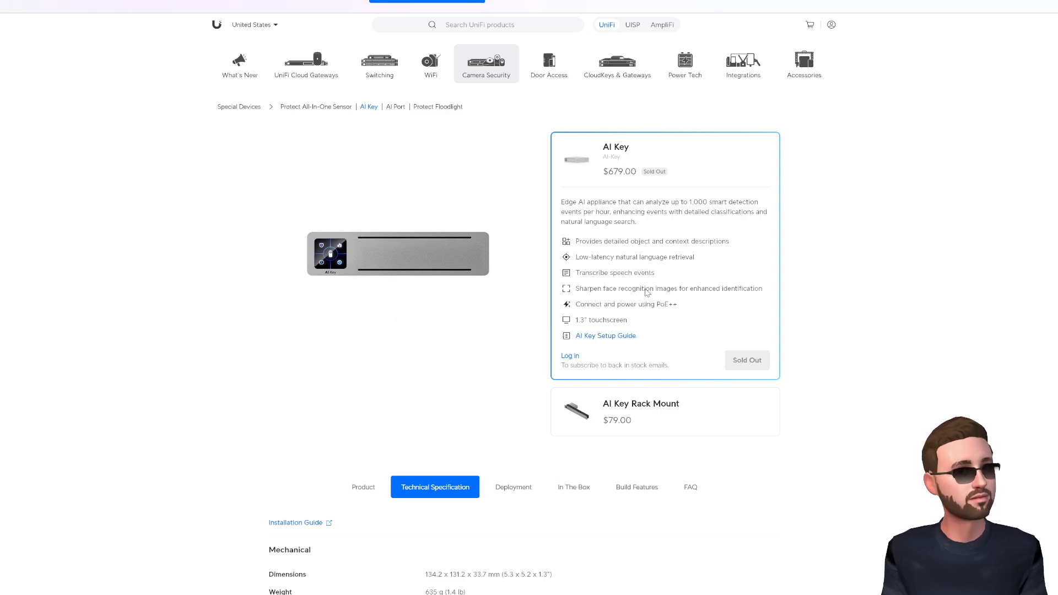
pyautogui.scroll(-3)
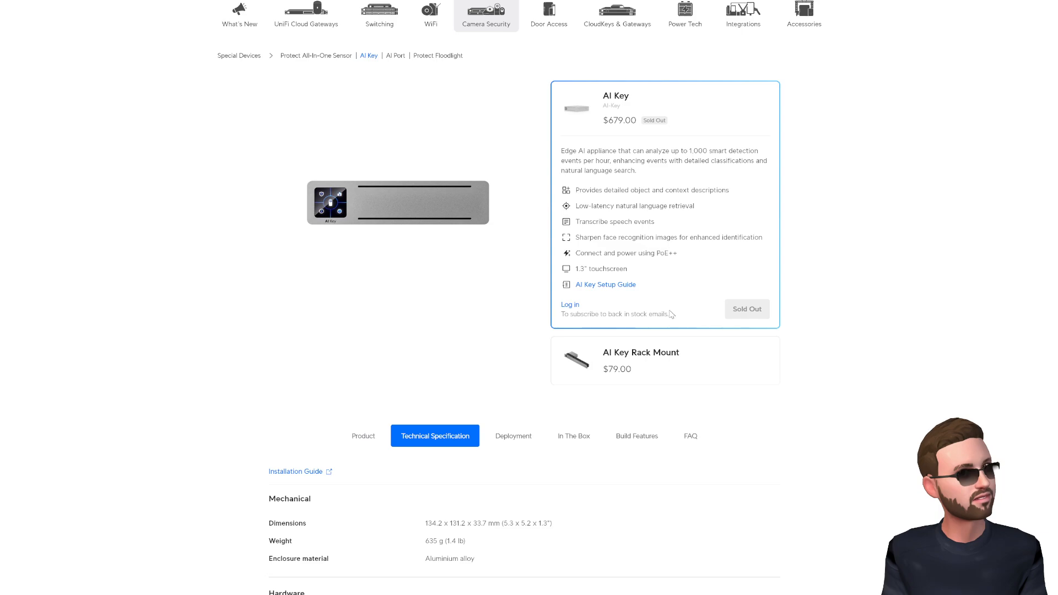
pyautogui.moveTo(670, 312)
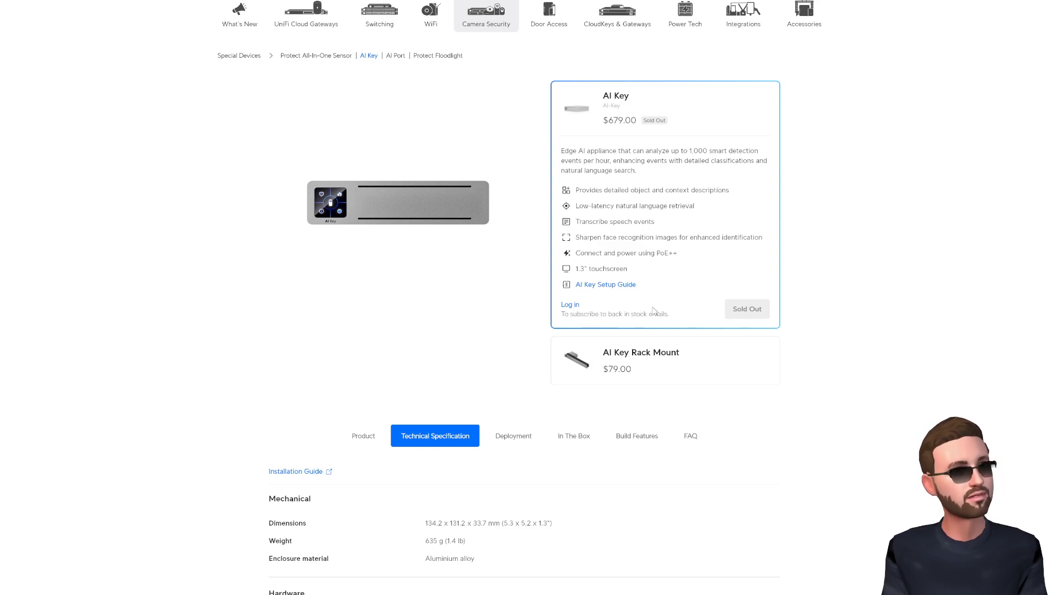
pyautogui.moveTo(808, 425)
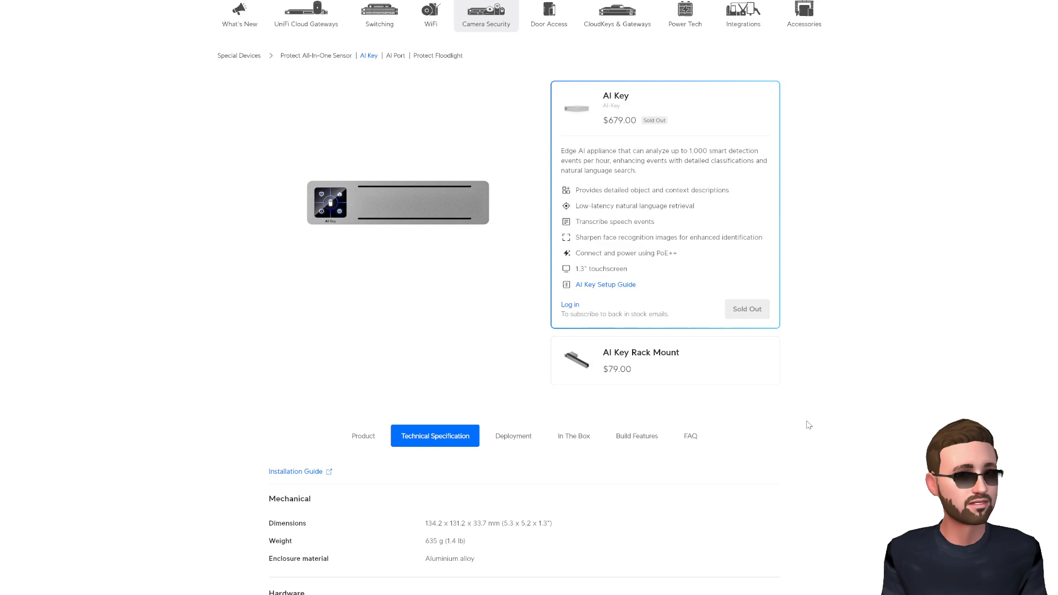
pyautogui.scroll(-3)
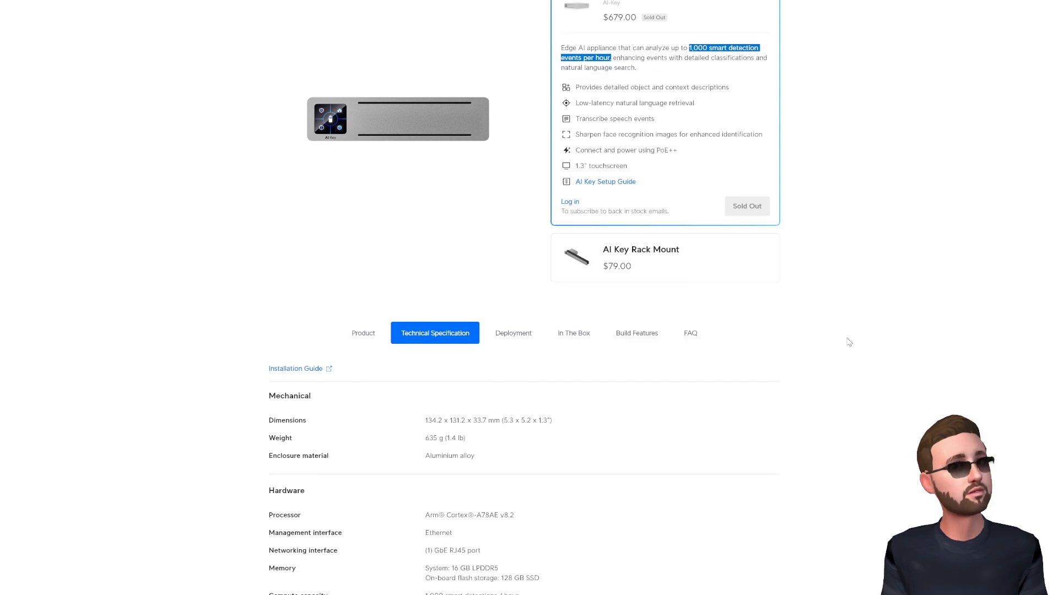
# - Highlight the processor version v8.2, 16 GB LPDDR5 memory and 45W maximum power consumption
pyautogui.scroll(-3)
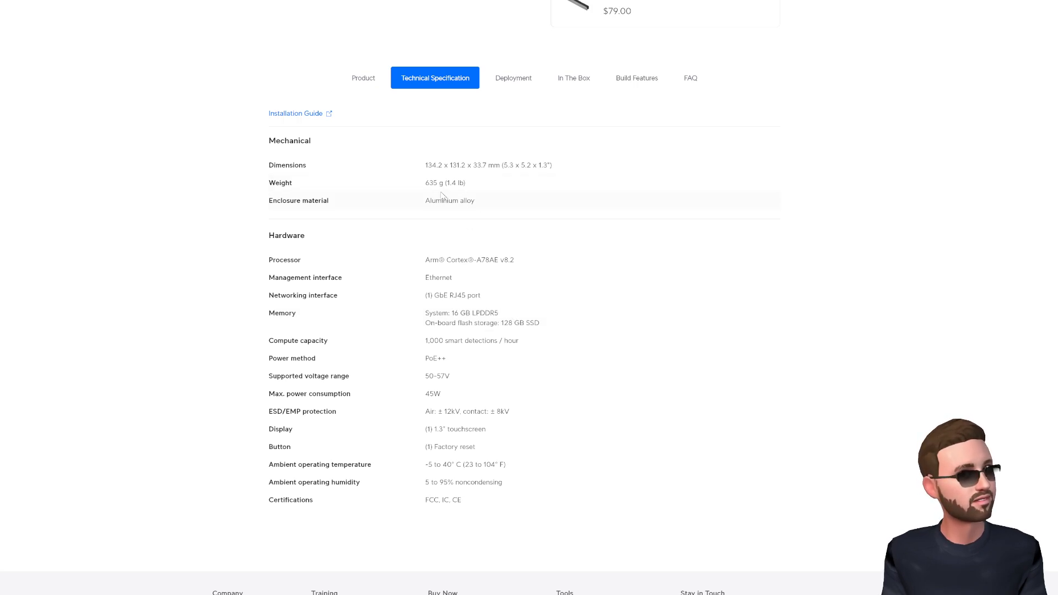
pyautogui.doubleClick(455, 260)
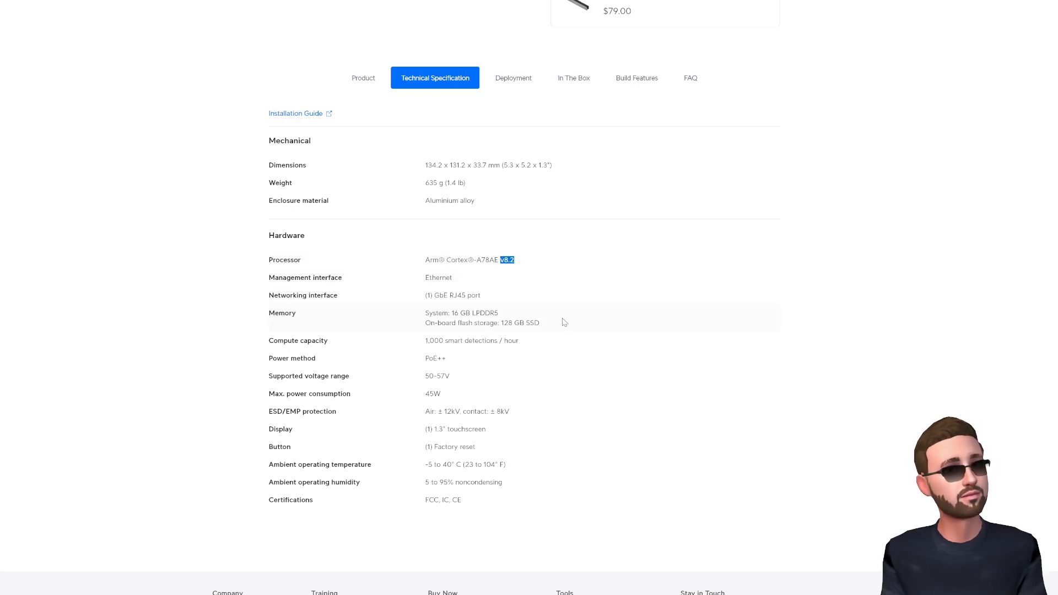
pyautogui.doubleClick(460, 313)
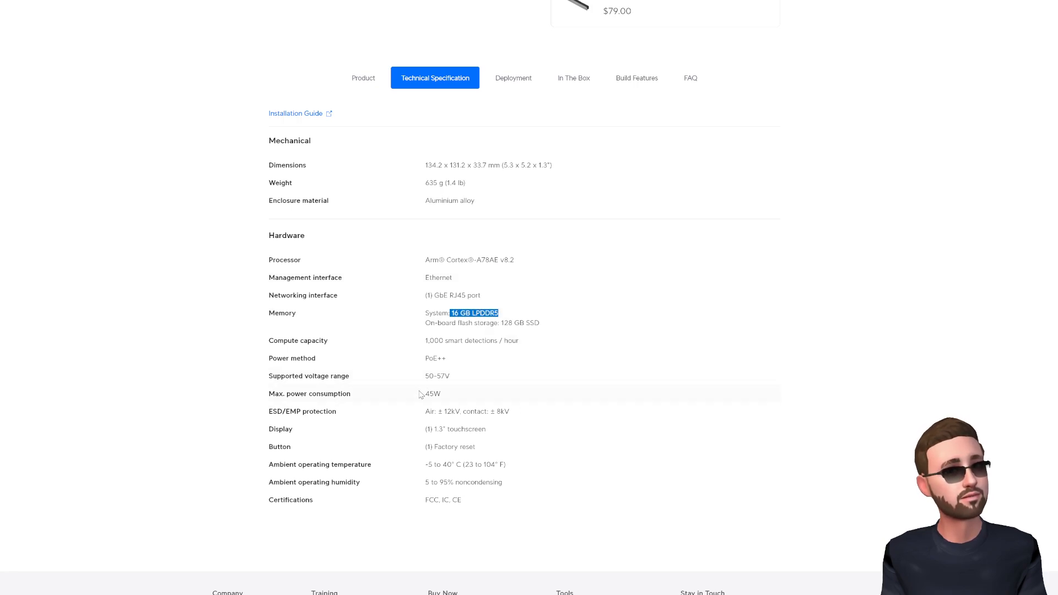
pyautogui.doubleClick(432, 394)
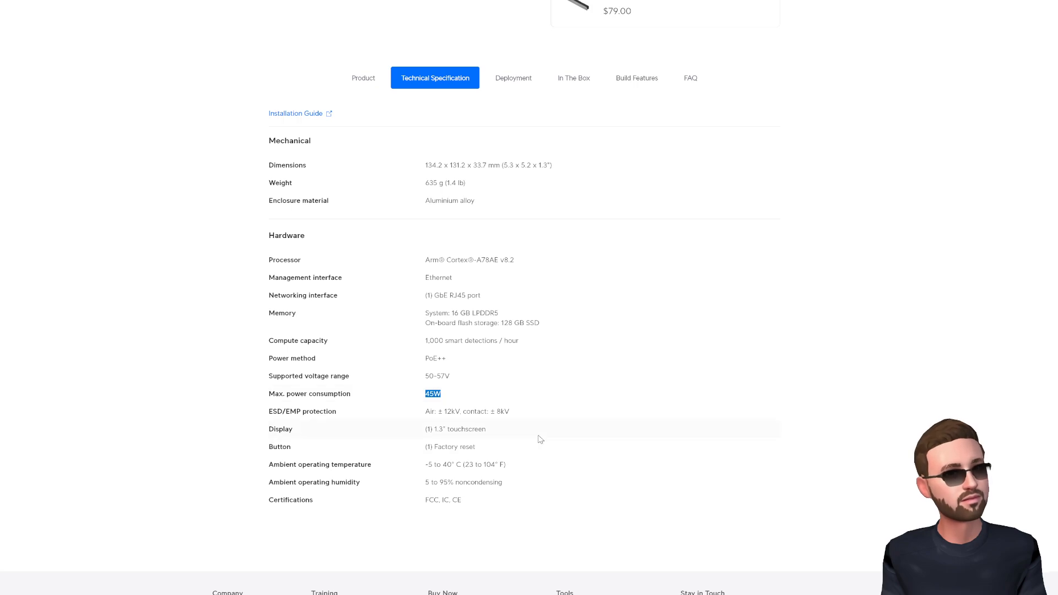
pyautogui.moveTo(516, 442)
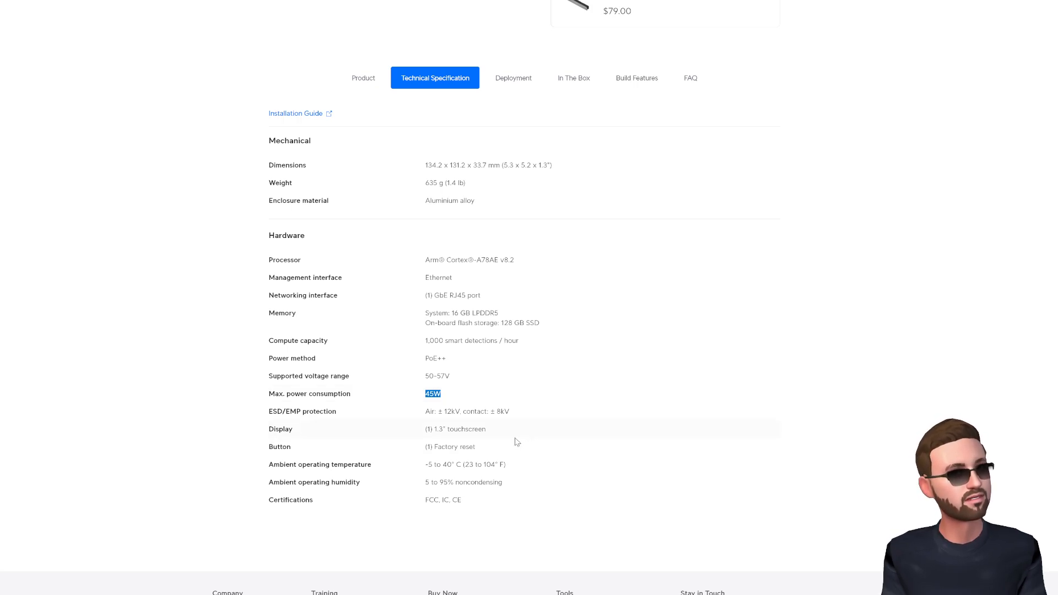
pyautogui.moveTo(516, 121)
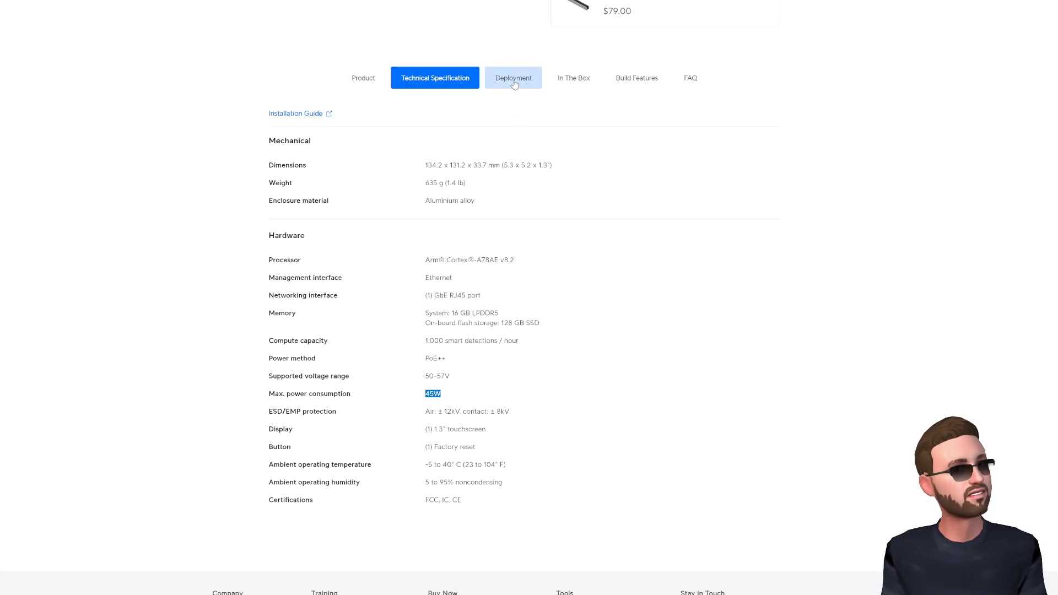
# - View the AI Key deployment diagram, then the In The Box contents
pyautogui.click(512, 77)
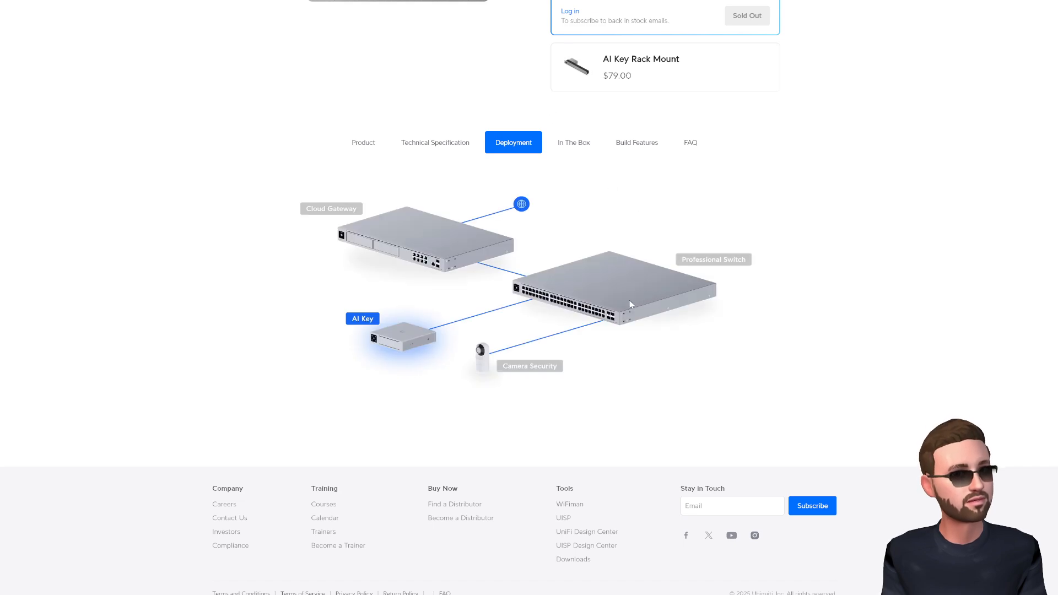
pyautogui.moveTo(658, 431)
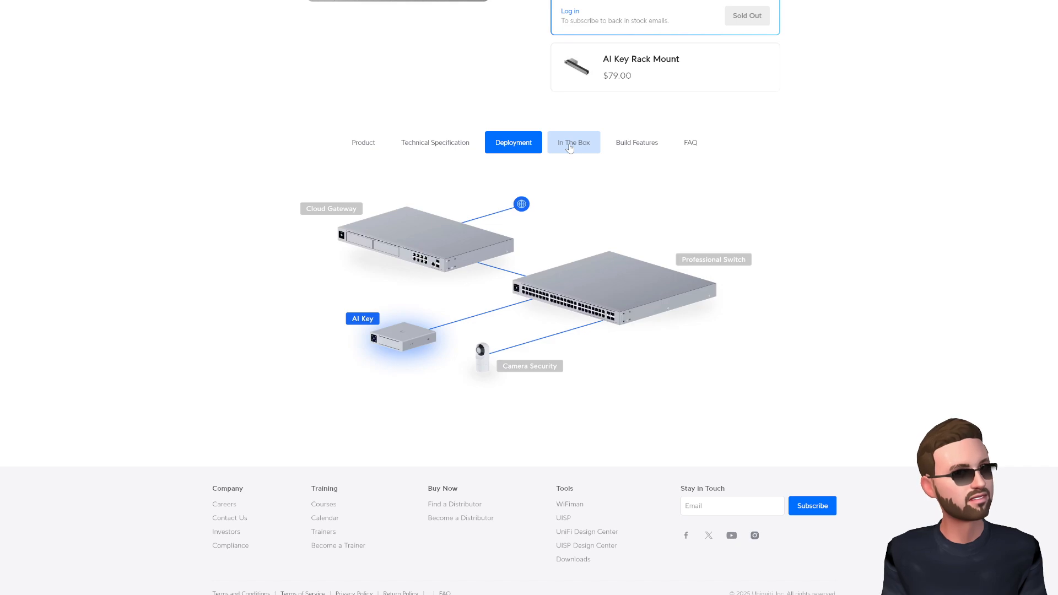
pyautogui.click(573, 142)
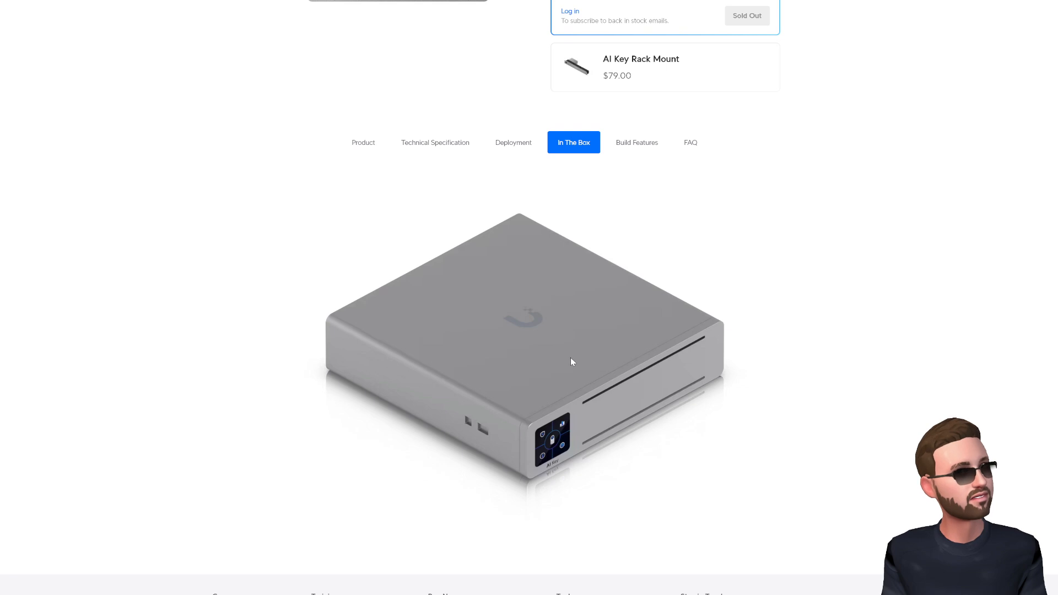
pyautogui.moveTo(637, 142)
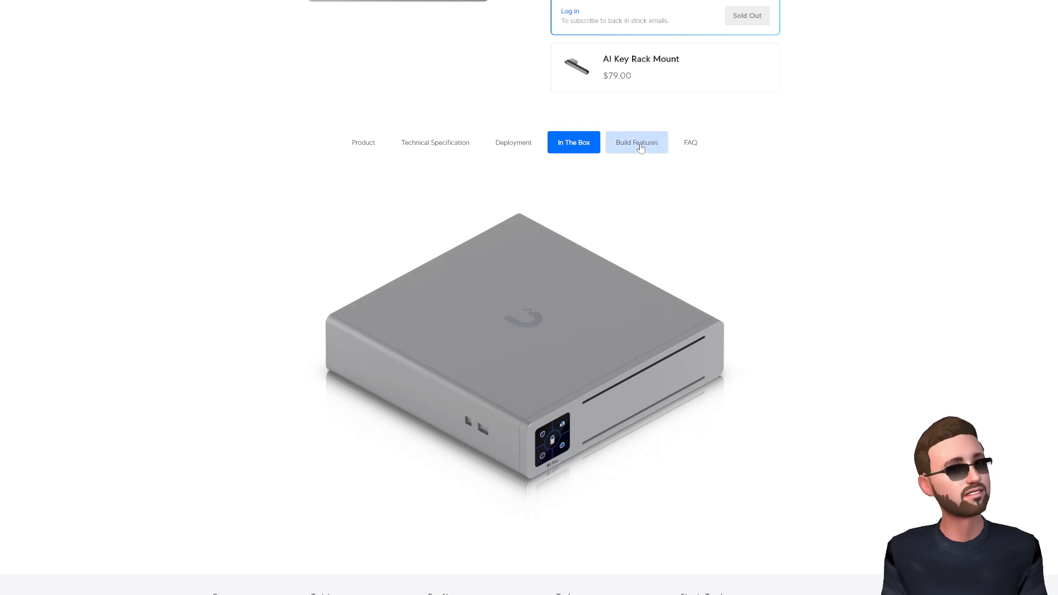
# - Show the Build Features diagrams with the touchscreen, PoE++ port, reset button and dimensions
pyautogui.click(637, 142)
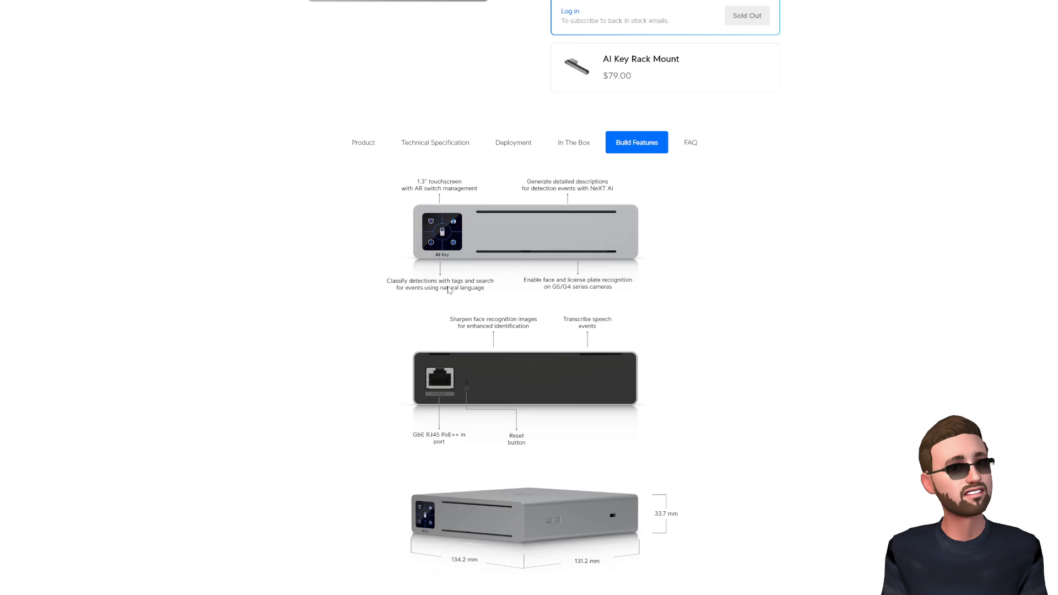
pyautogui.moveTo(635, 228)
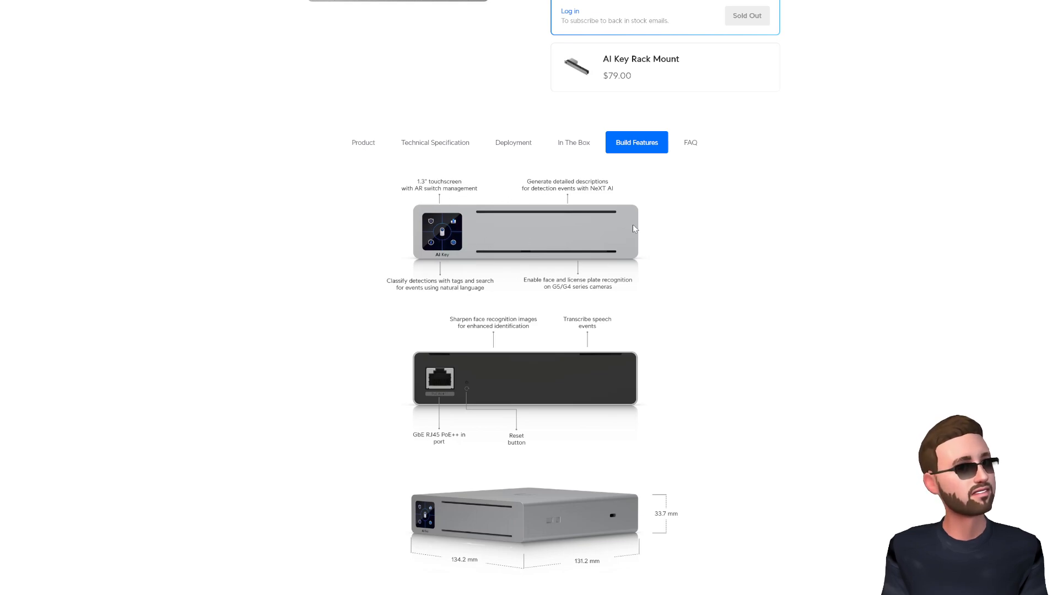
pyautogui.moveTo(579, 203)
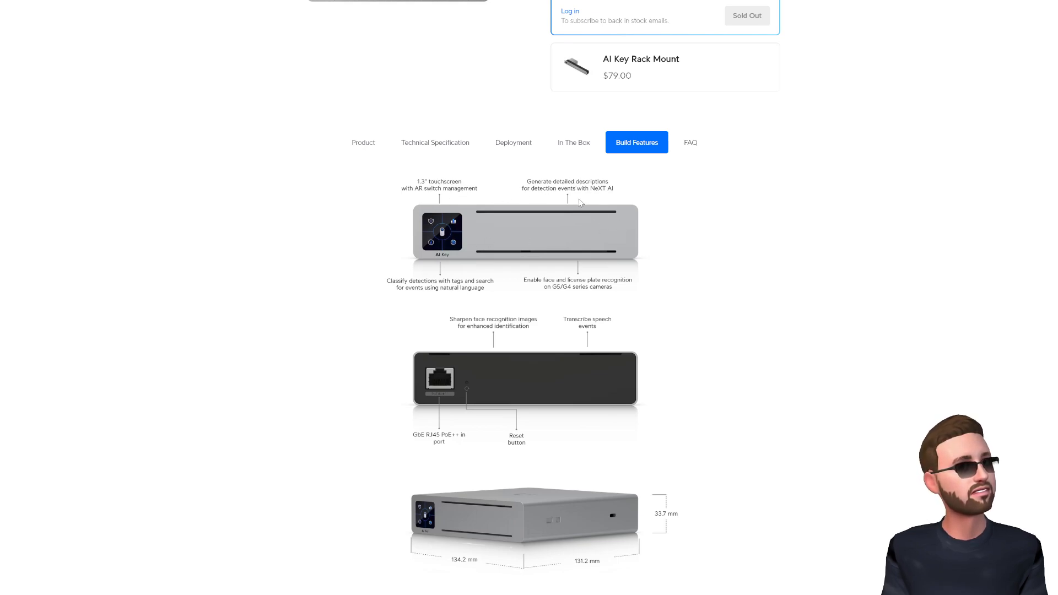
pyautogui.moveTo(573, 196)
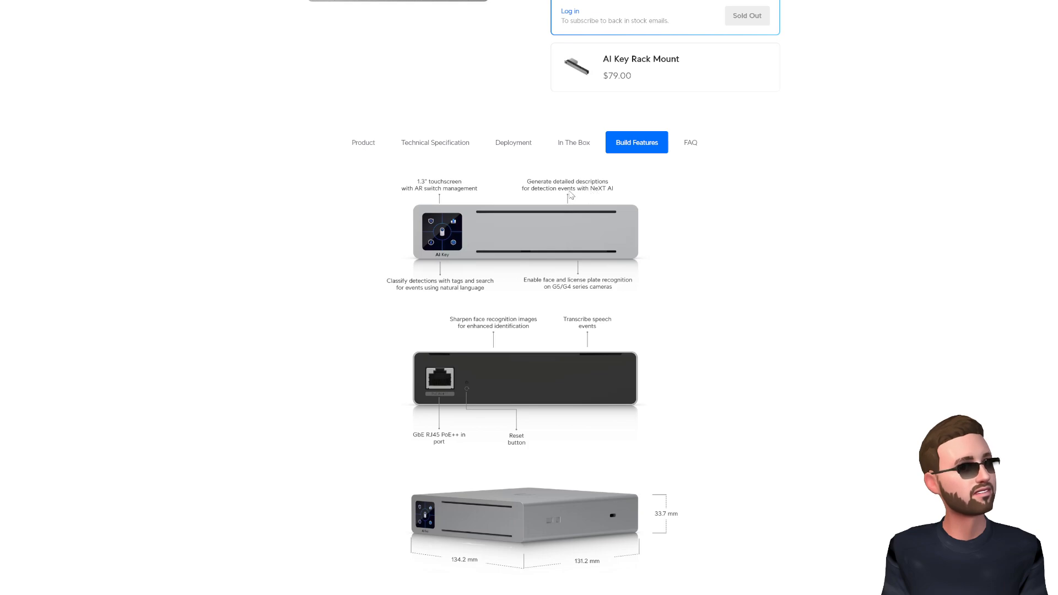
pyautogui.moveTo(615, 304)
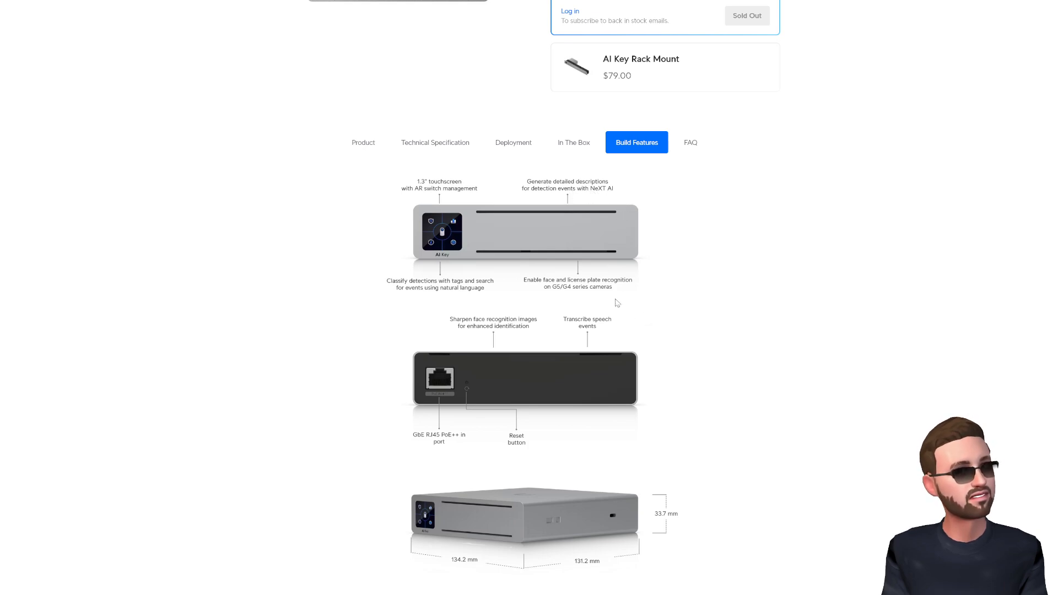
pyautogui.scroll(-3)
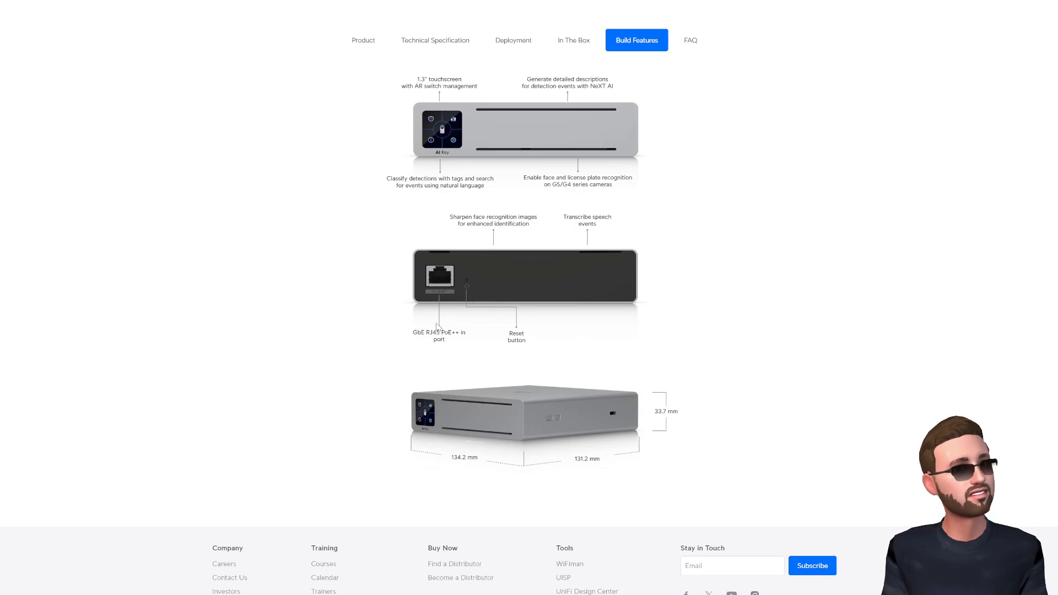
pyautogui.moveTo(432, 343)
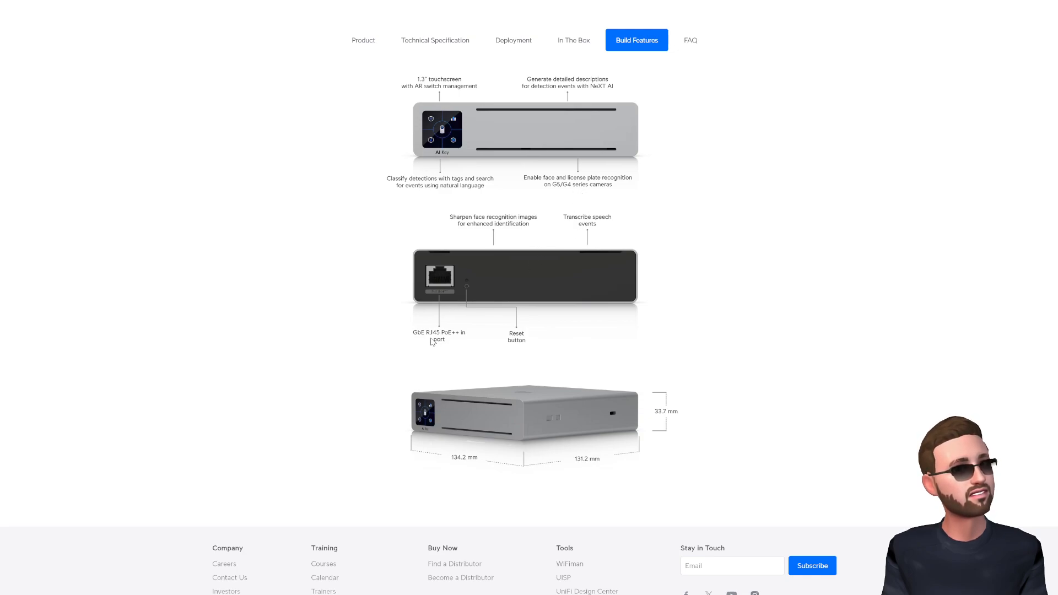
pyautogui.moveTo(505, 345)
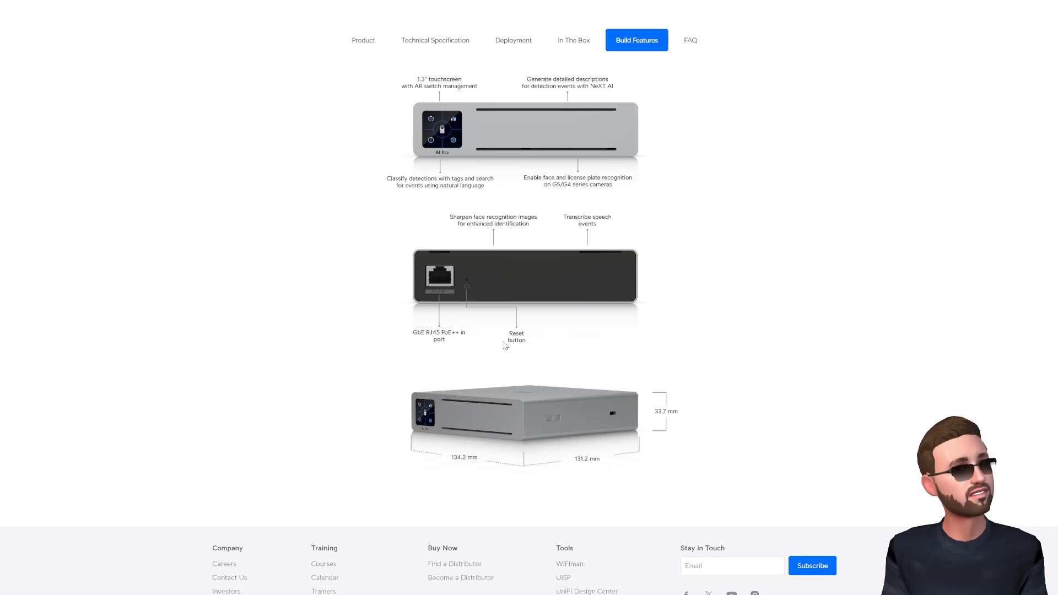
pyautogui.moveTo(579, 431)
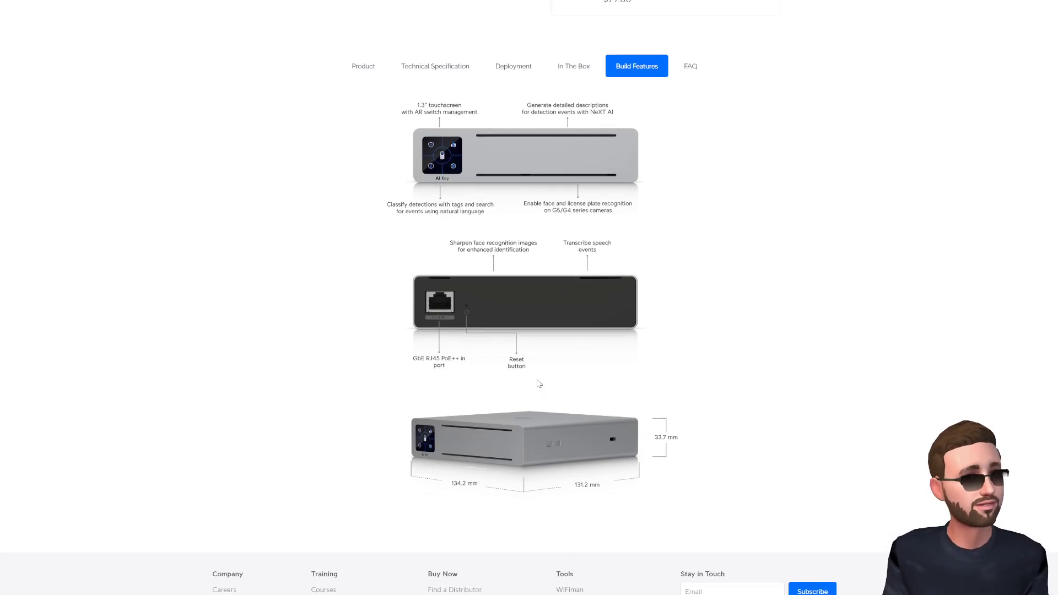
pyautogui.scroll(3)
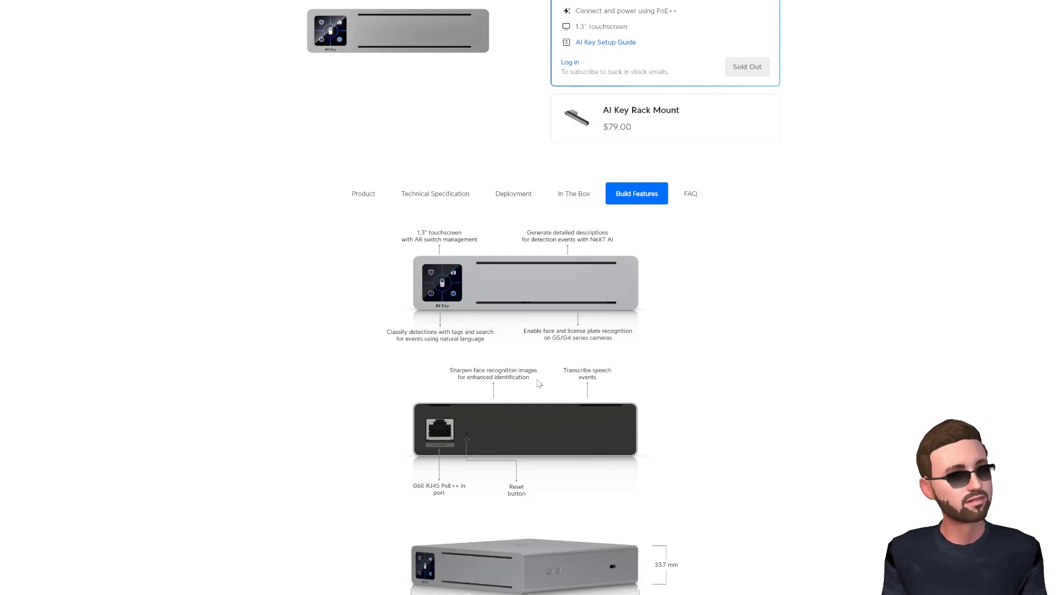
# - Check the In The Box contents, then review the technical specifications back up to the $679 listing
pyautogui.click(573, 194)
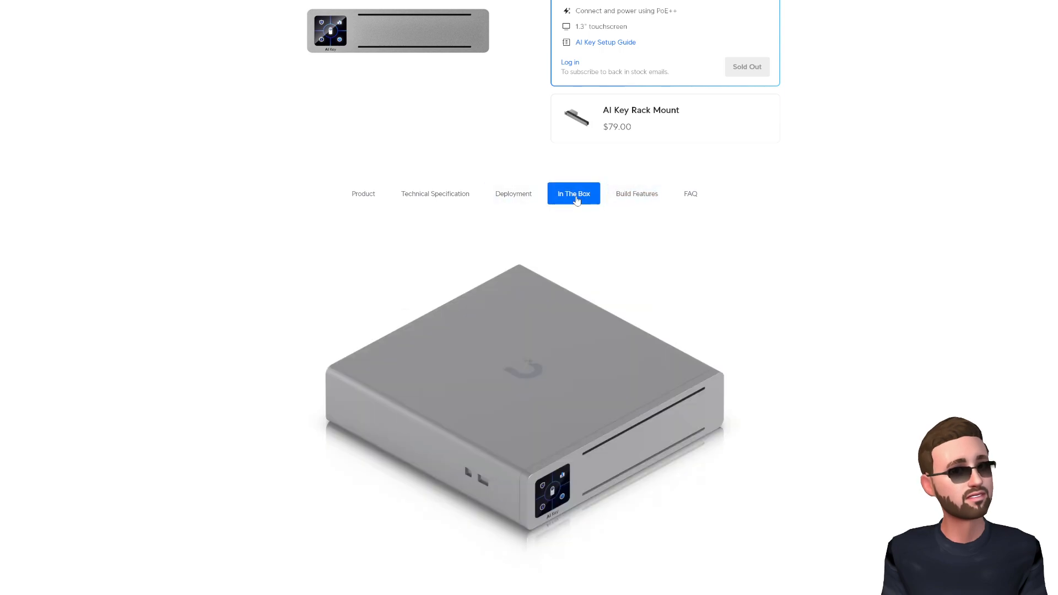
pyautogui.click(435, 194)
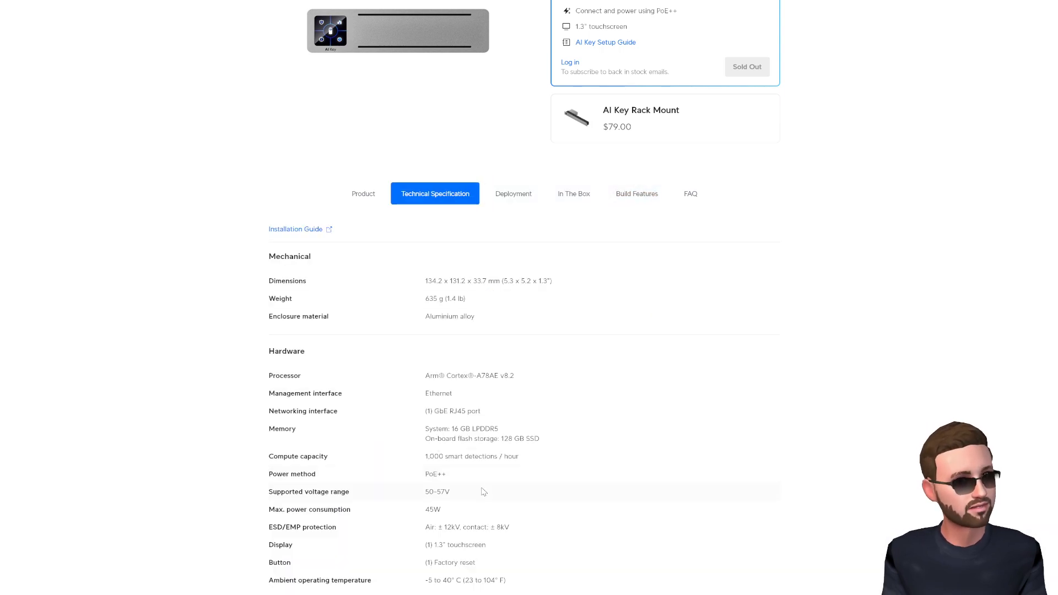
pyautogui.scroll(-3)
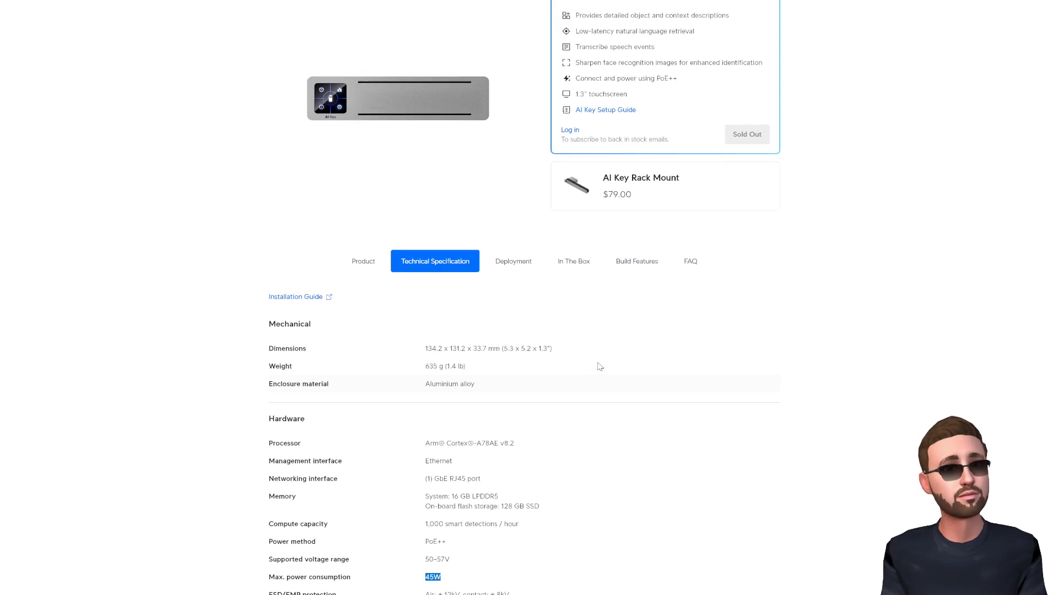
pyautogui.scroll(3)
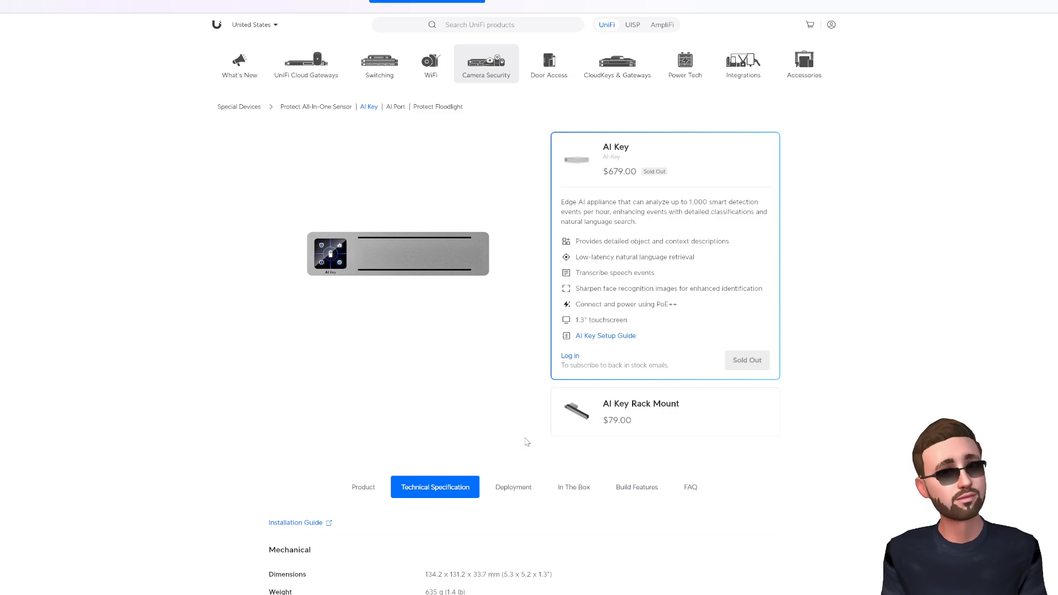
pyautogui.moveTo(506, 431)
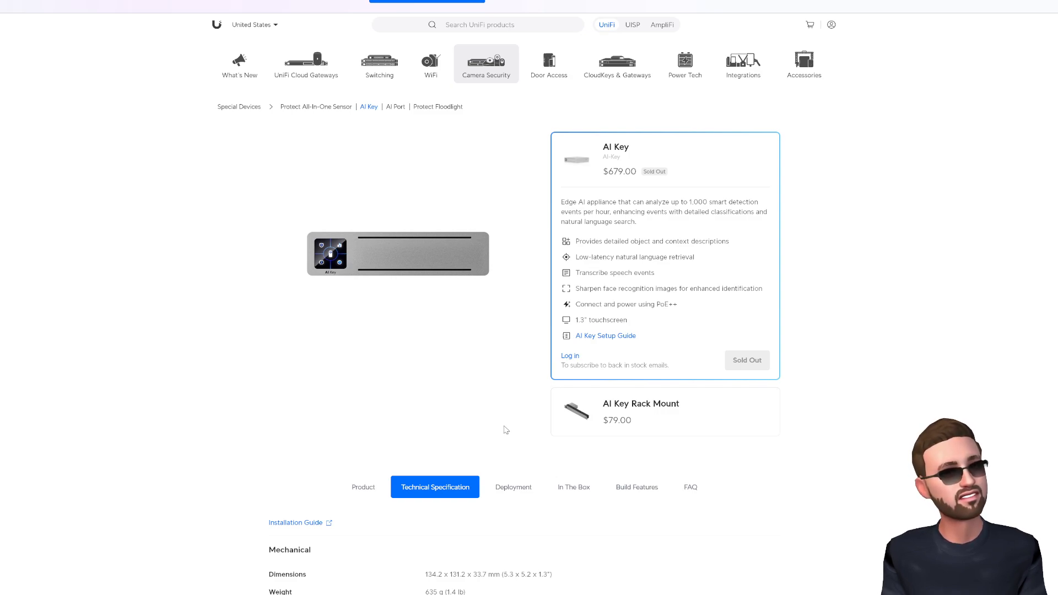
pyautogui.moveTo(492, 345)
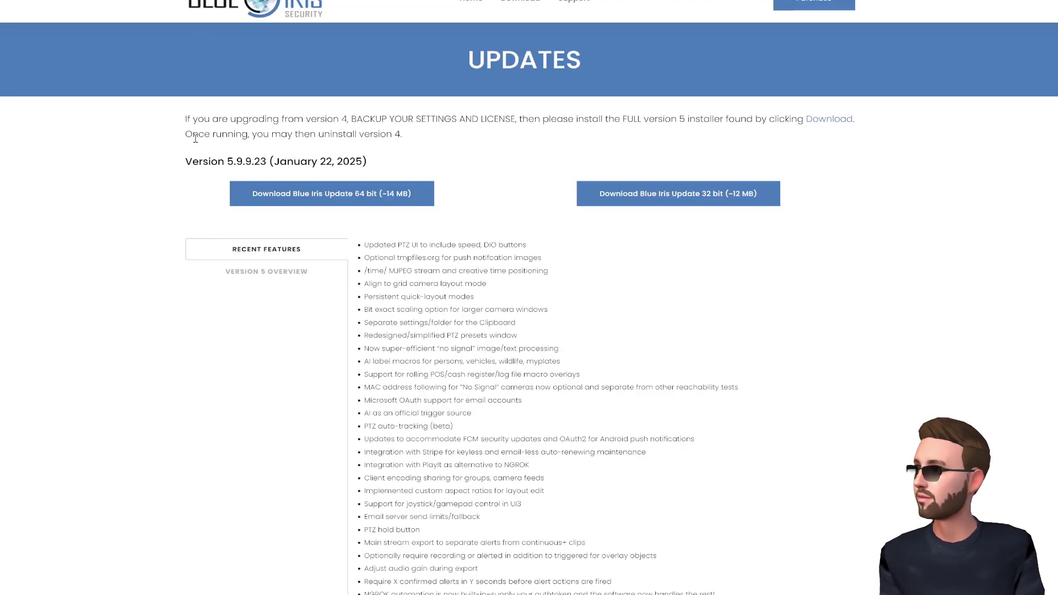
pyautogui.moveTo(606, 300)
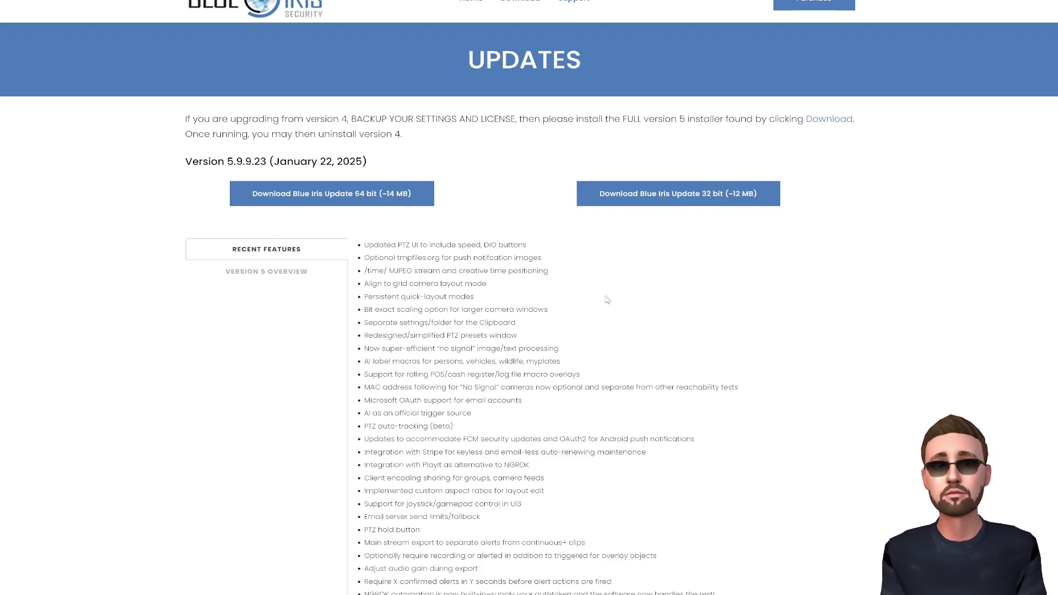
pyautogui.moveTo(425, 154)
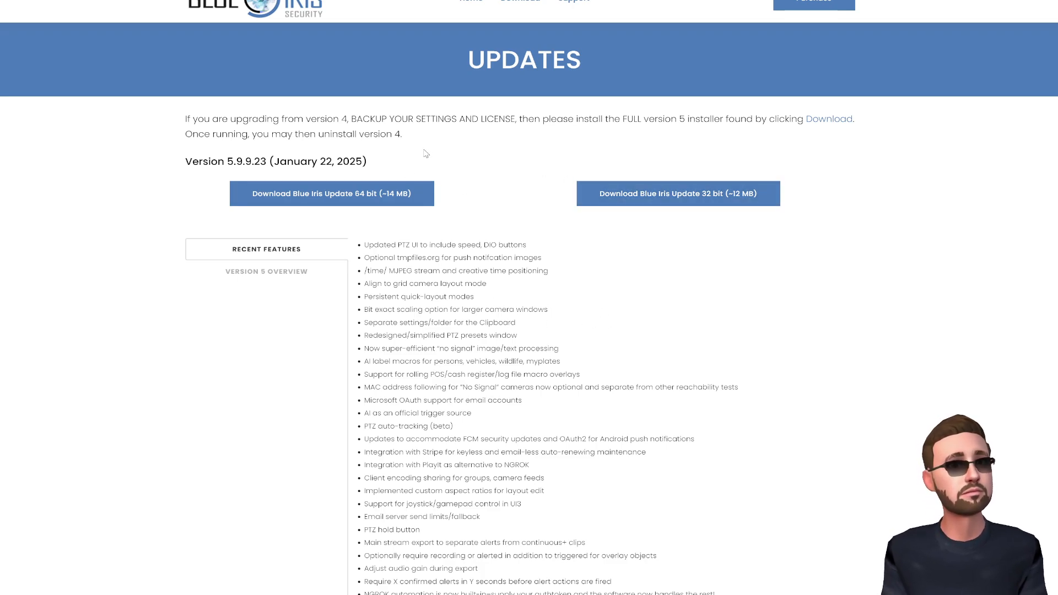
pyautogui.moveTo(537, 337)
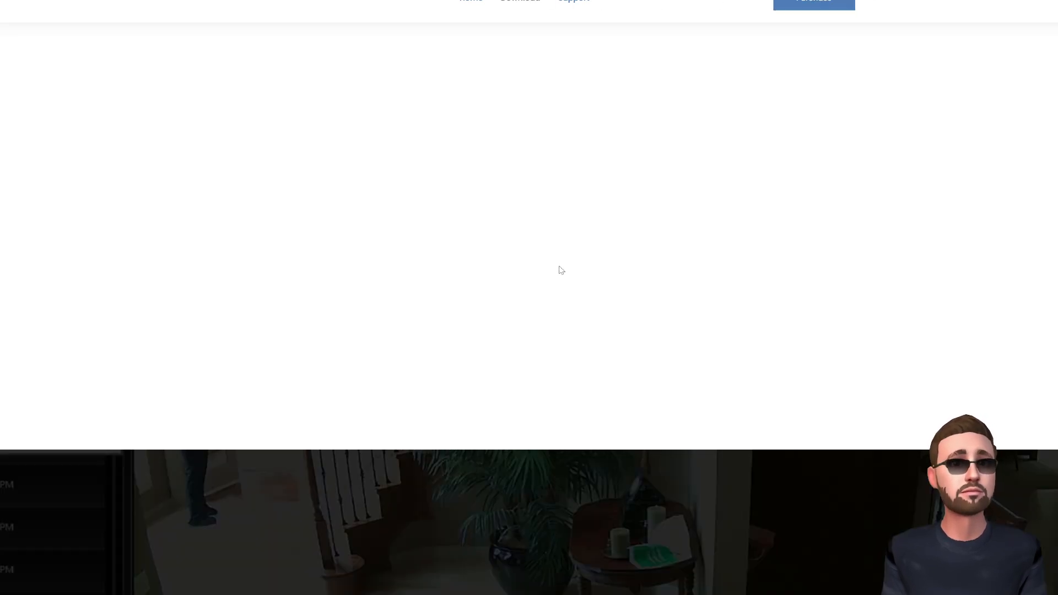
# - Bring the Blue Iris 5.9.9.23 updates and $79.95 full / $39.95 LE license prices into view
pyautogui.scroll(-3)
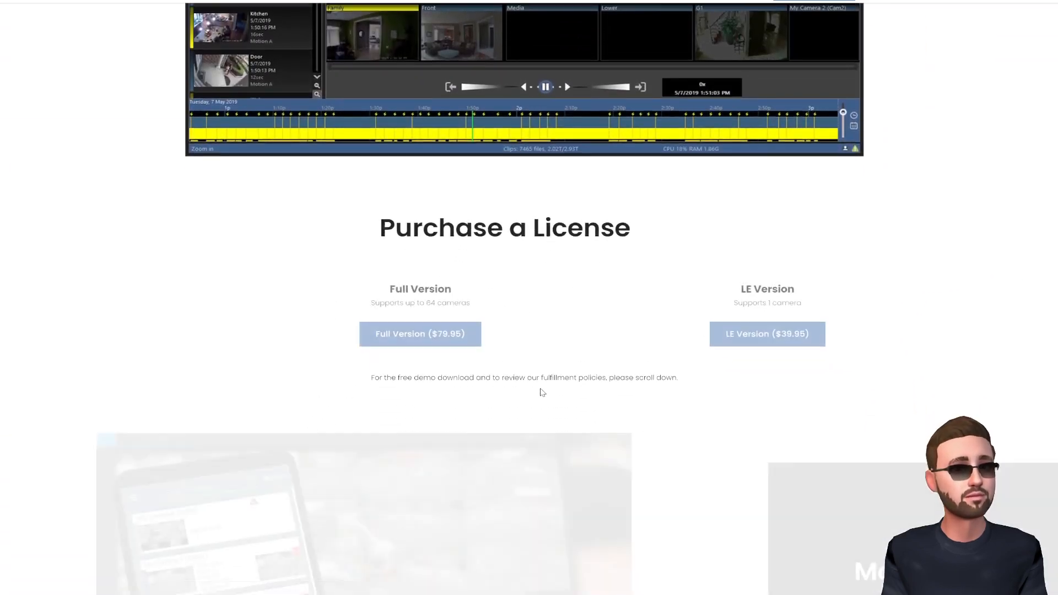
pyautogui.scroll(-3)
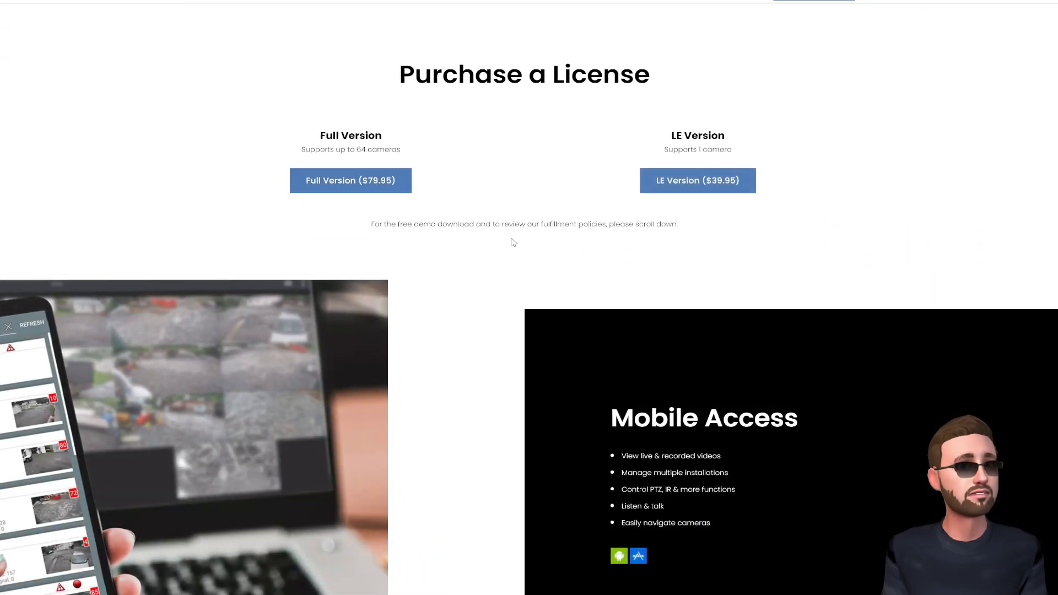
pyautogui.moveTo(351, 220)
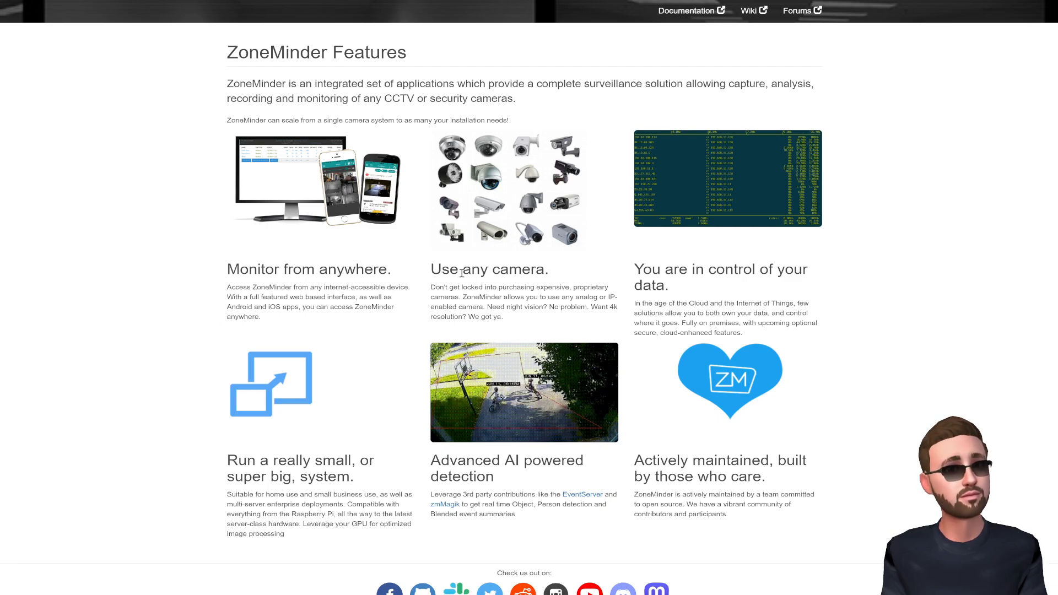
# - View the ZoneMinder Features overview on monitoring, camera support and AI detection
pyautogui.doubleClick(490, 269)
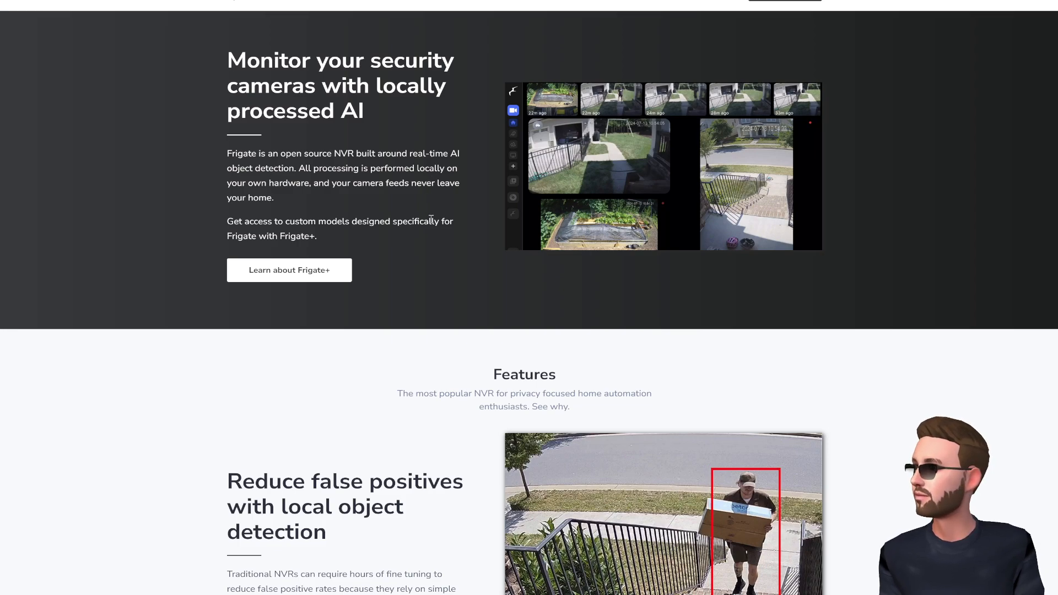
pyautogui.moveTo(387, 262)
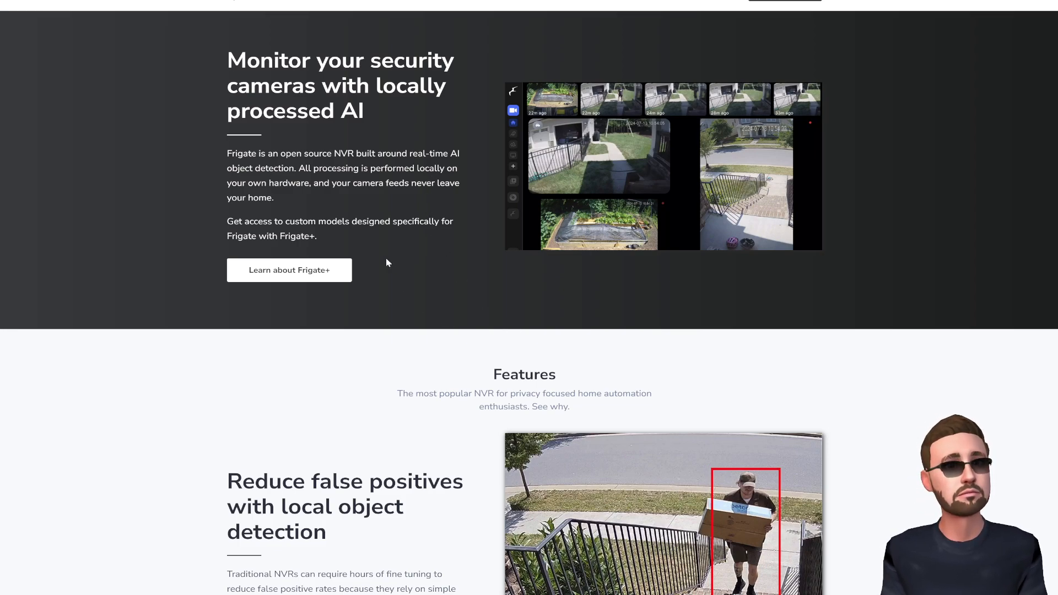
# - Read through Frigate's Features section down to the false-positive reduction paragraph
pyautogui.scroll(-3)
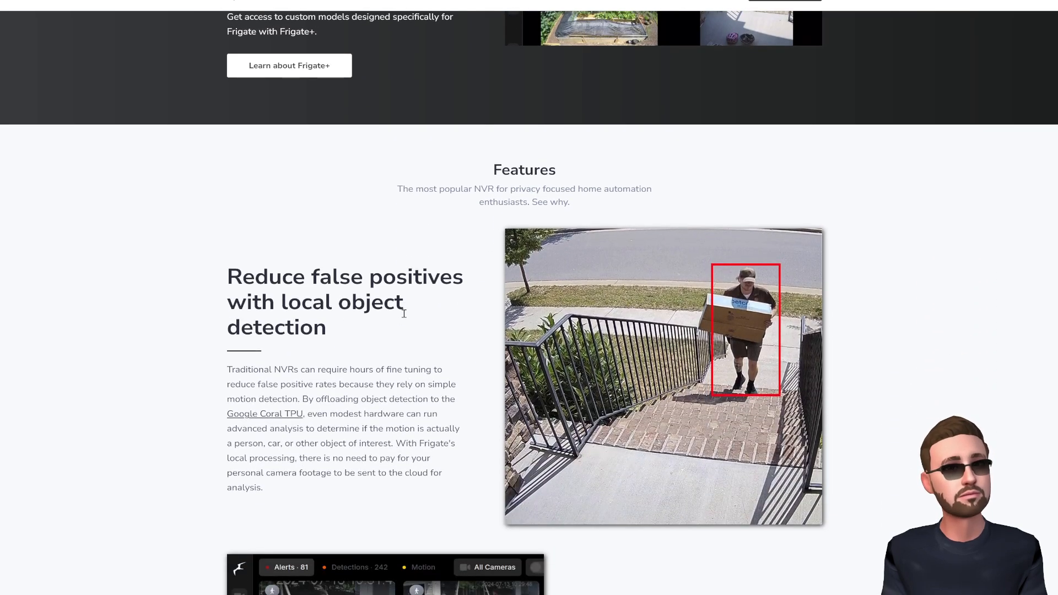
pyautogui.scroll(-3)
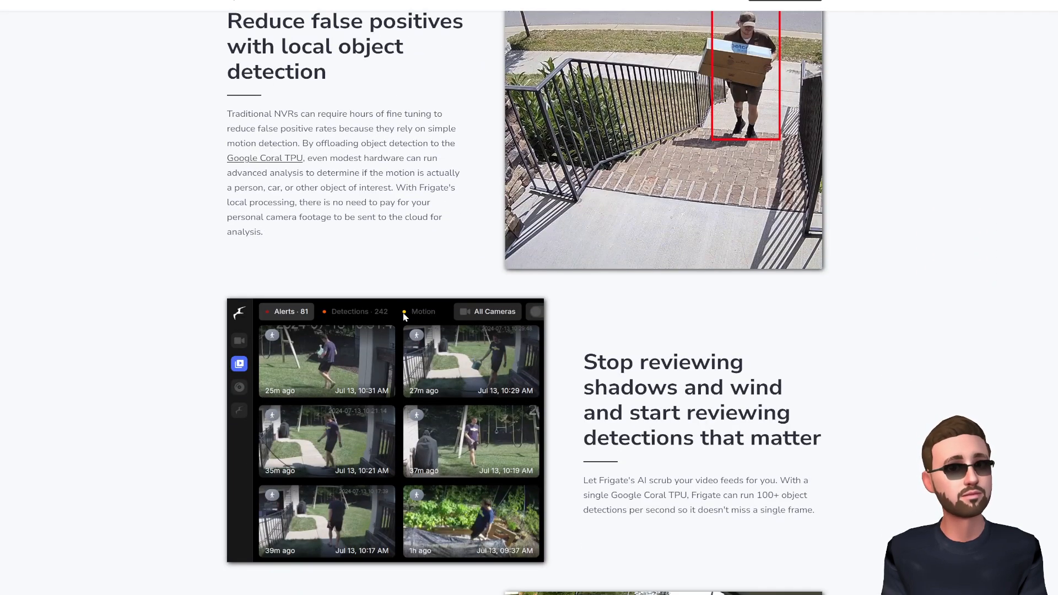
pyautogui.scroll(3)
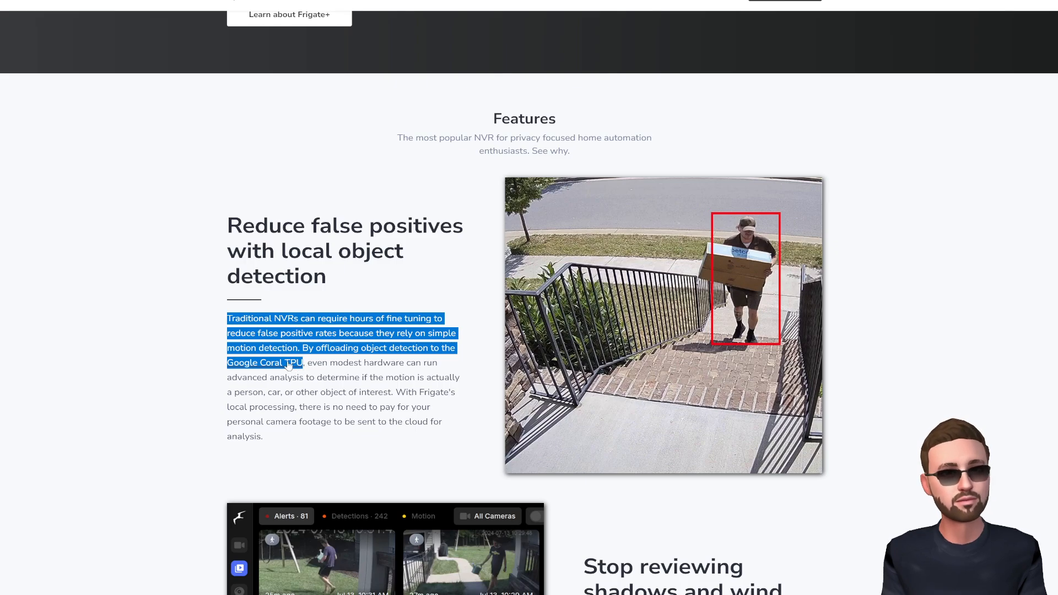
pyautogui.moveTo(341, 389)
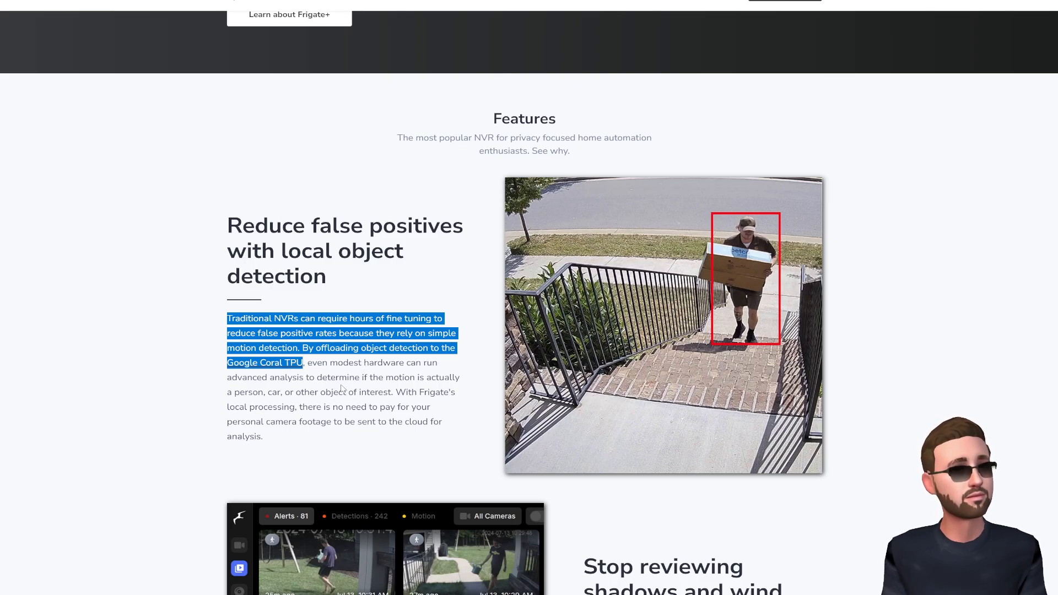
pyautogui.click(342, 396)
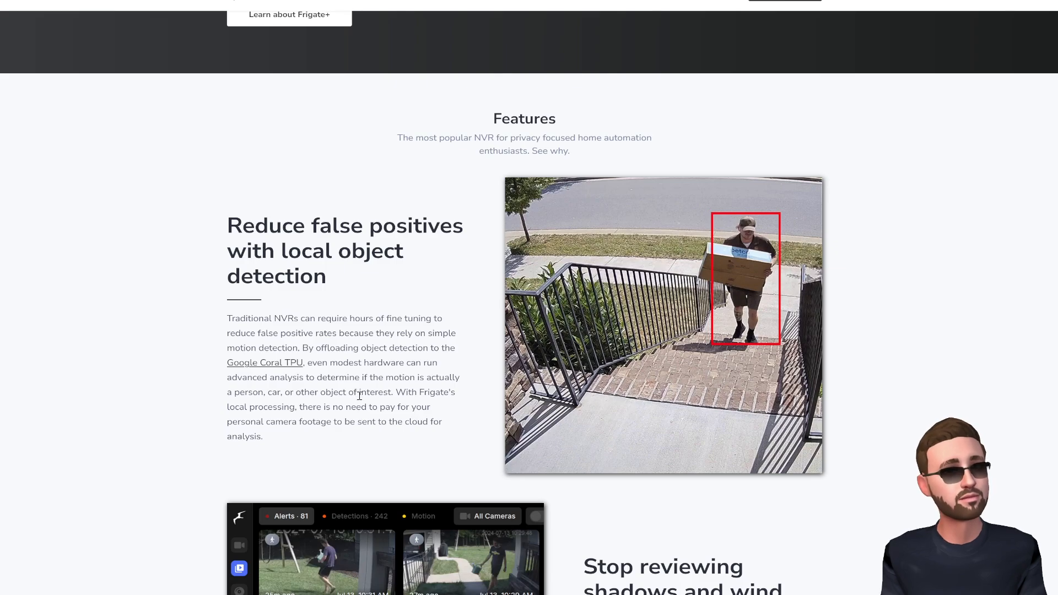
# - Return to Frigate's top banner on locally processed AI camera monitoring
pyautogui.scroll(3)
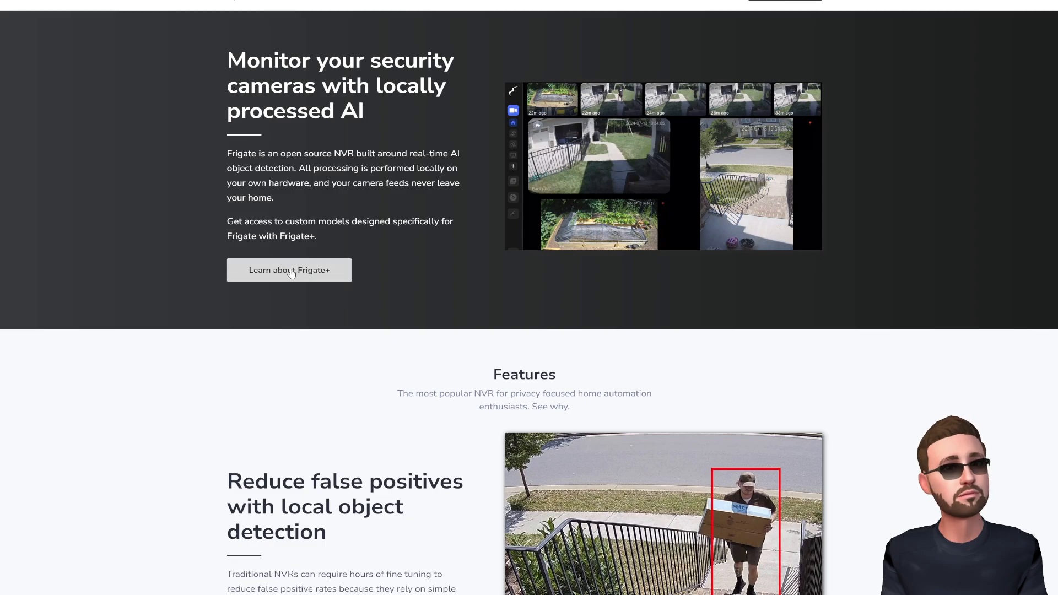
pyautogui.click(289, 270)
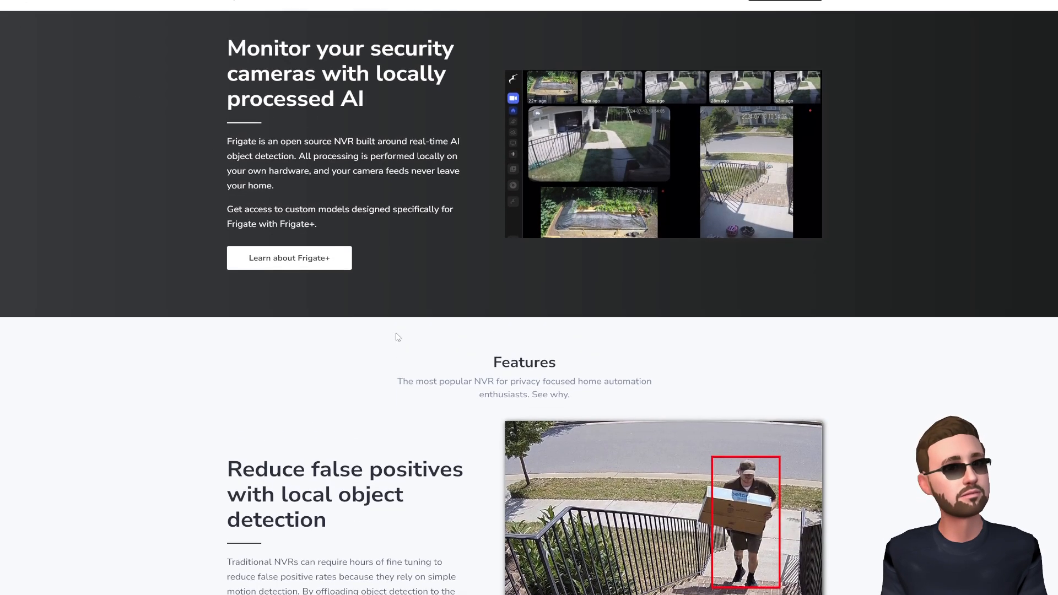
pyautogui.scroll(-3)
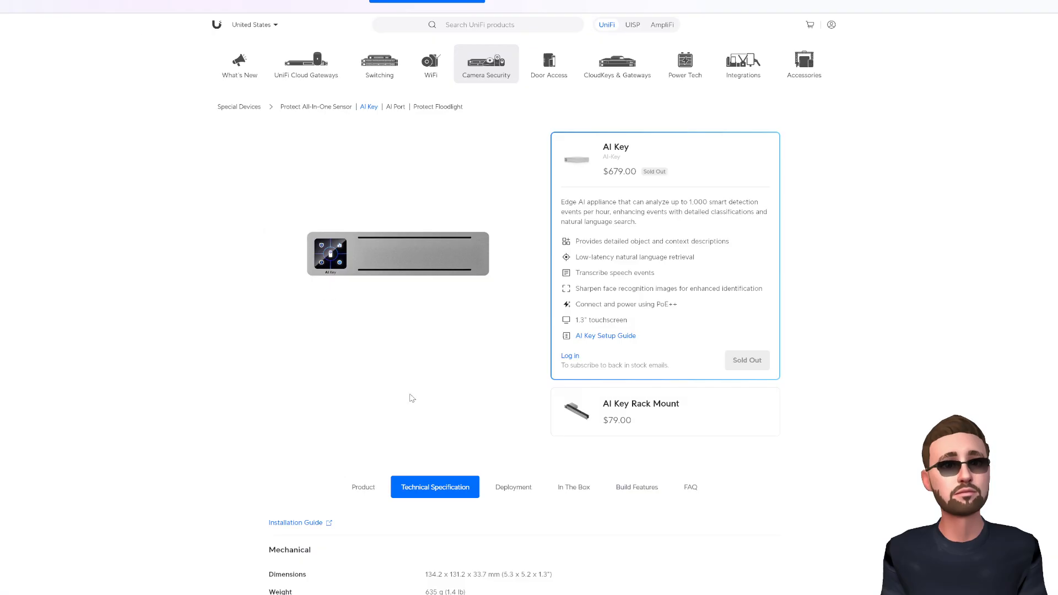
# - Review the AI Key product page showing $679 and sold-out status
pyautogui.scroll(-3)
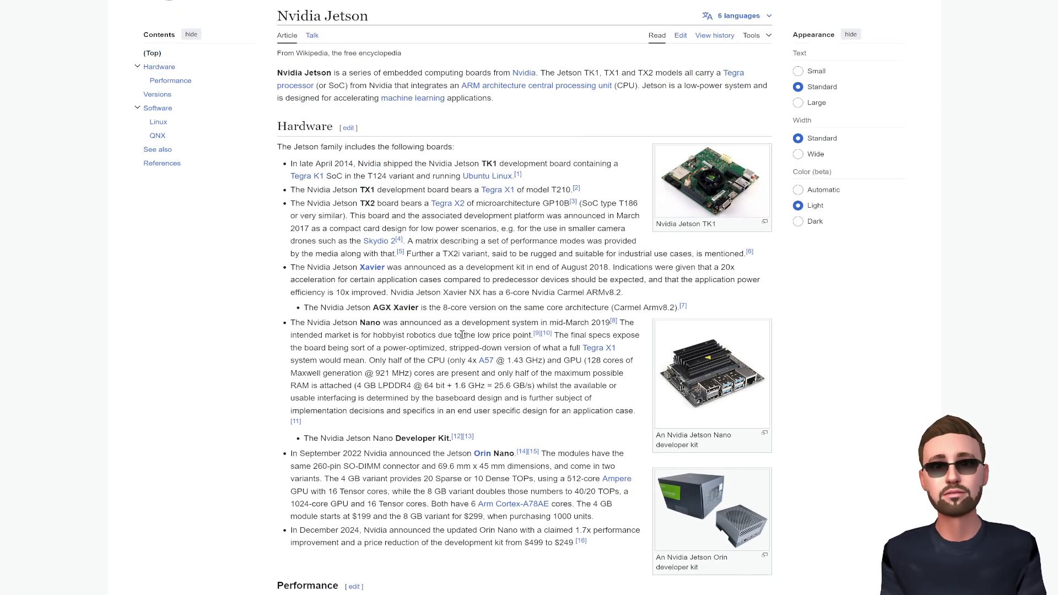
# - Highlight the Orin Nano's Cortex-A78AE cores and the 2024 update cutting the kit to $249
pyautogui.scroll(-3)
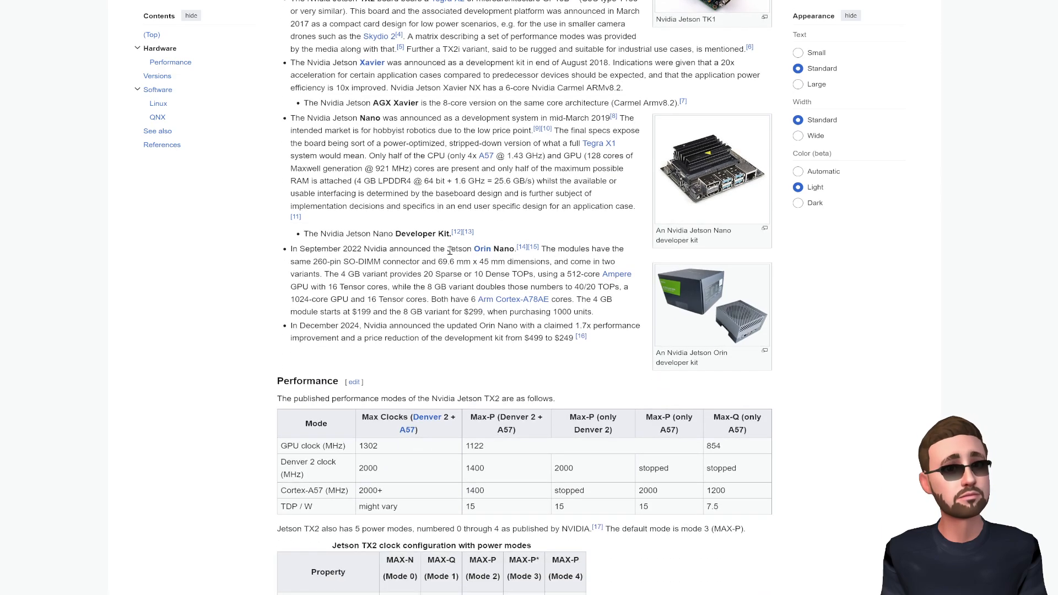
pyautogui.doubleClick(479, 248)
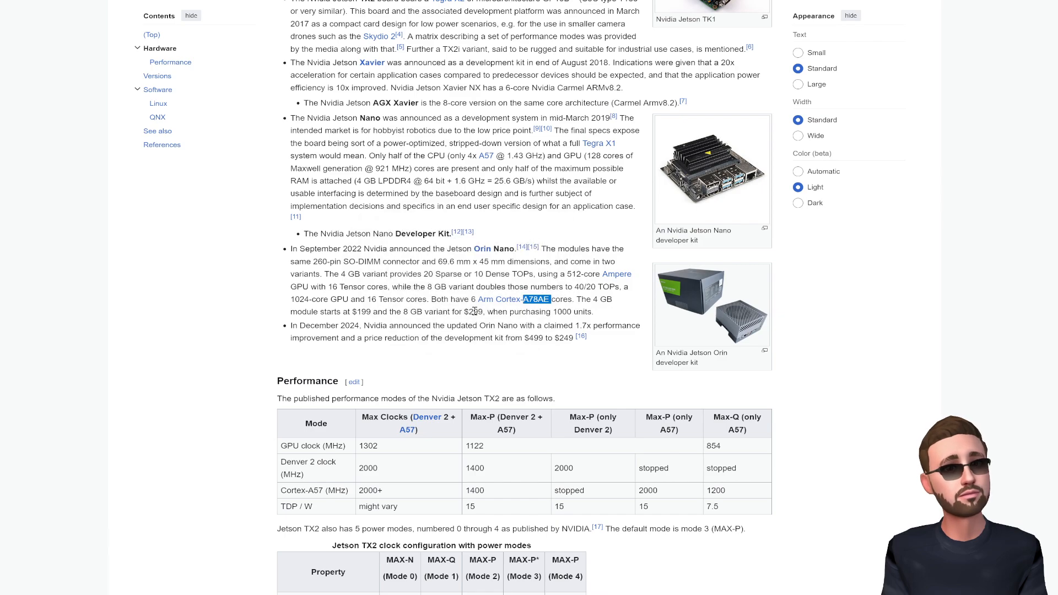
pyautogui.moveTo(328, 311)
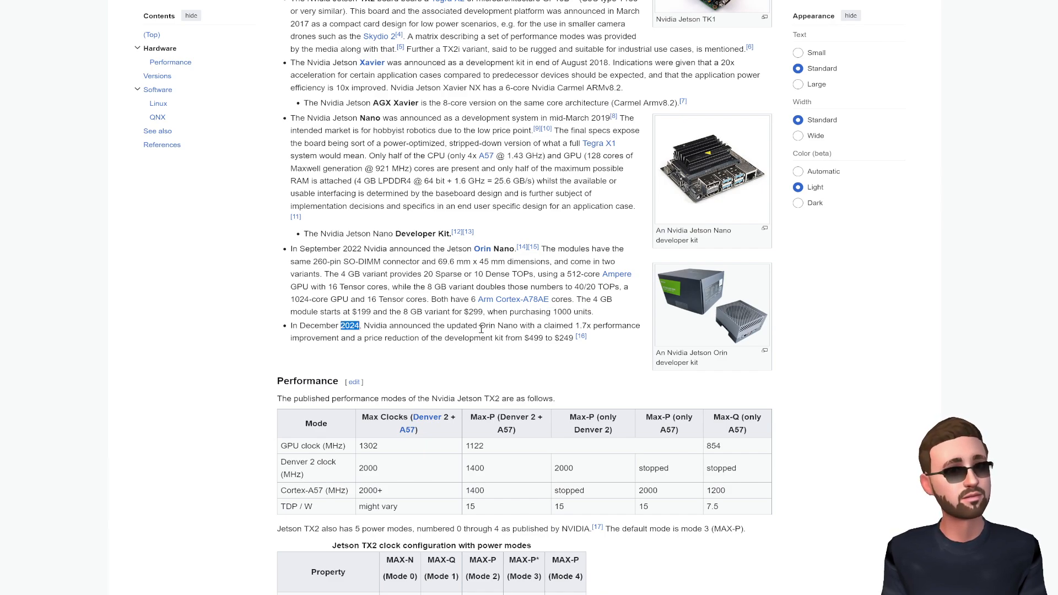
pyautogui.doubleClick(483, 325)
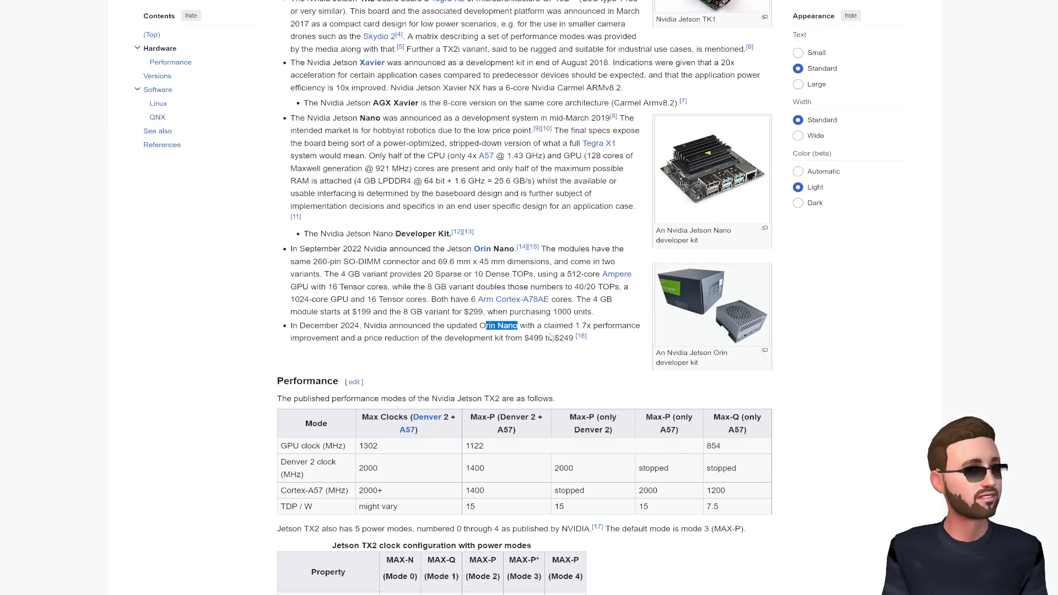
pyautogui.moveTo(550, 337)
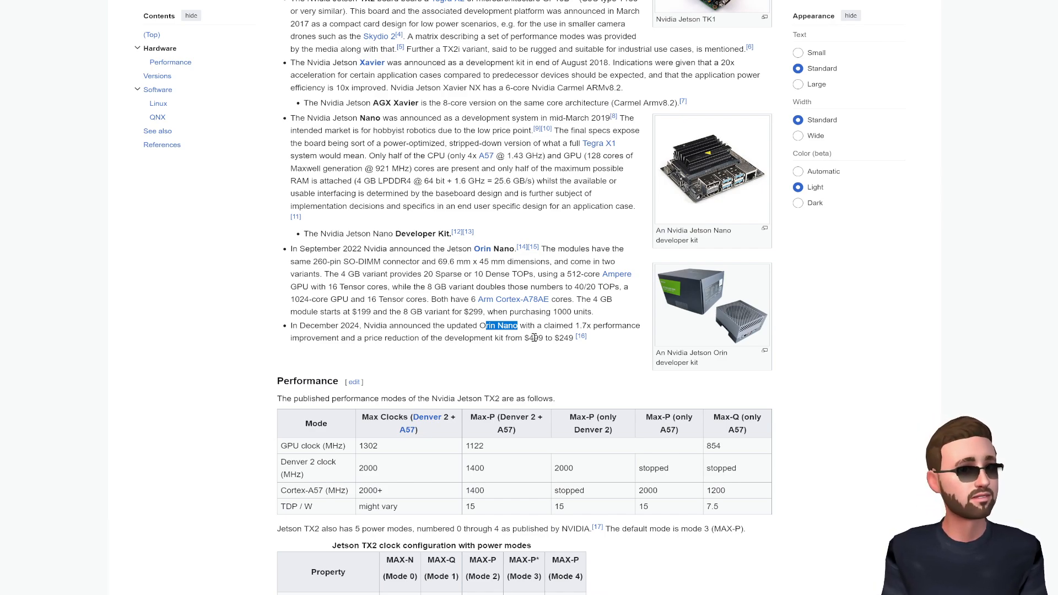
# - Go over the Jetson board history and Performance mode tables further down
pyautogui.scroll(-3)
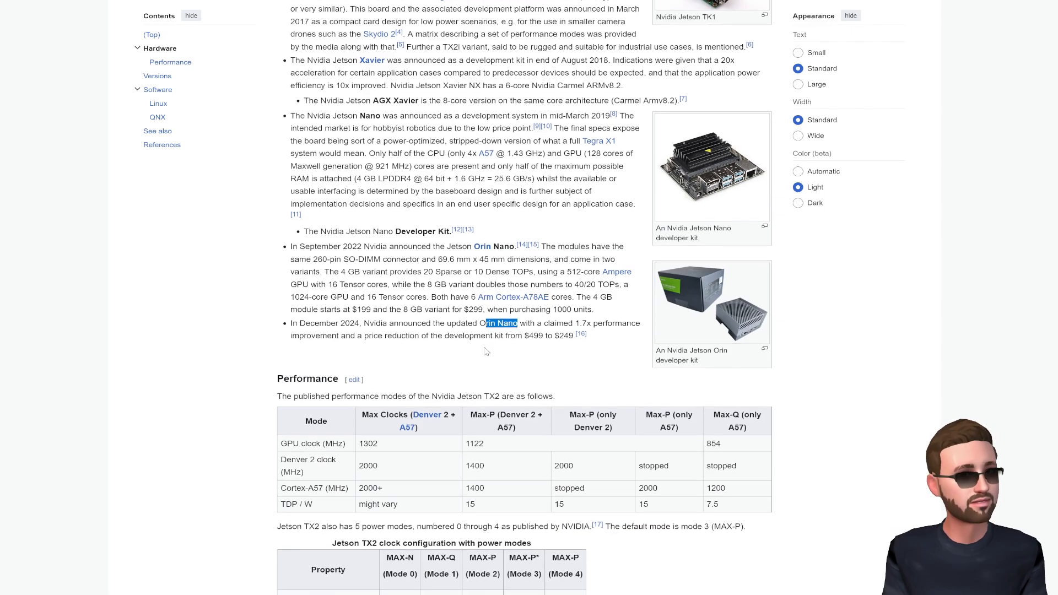
pyautogui.scroll(-3)
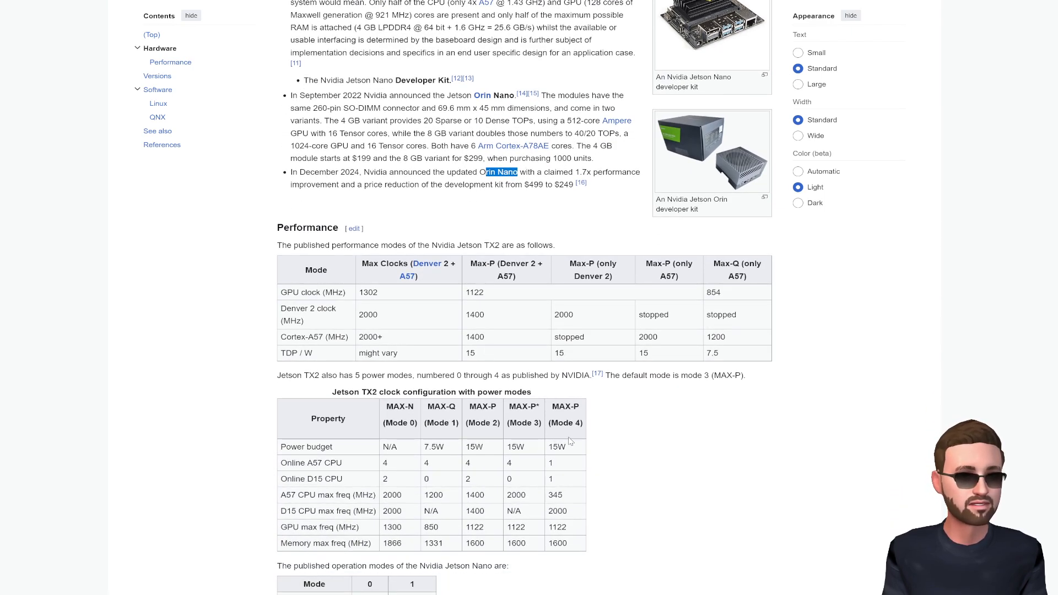
pyautogui.scroll(3)
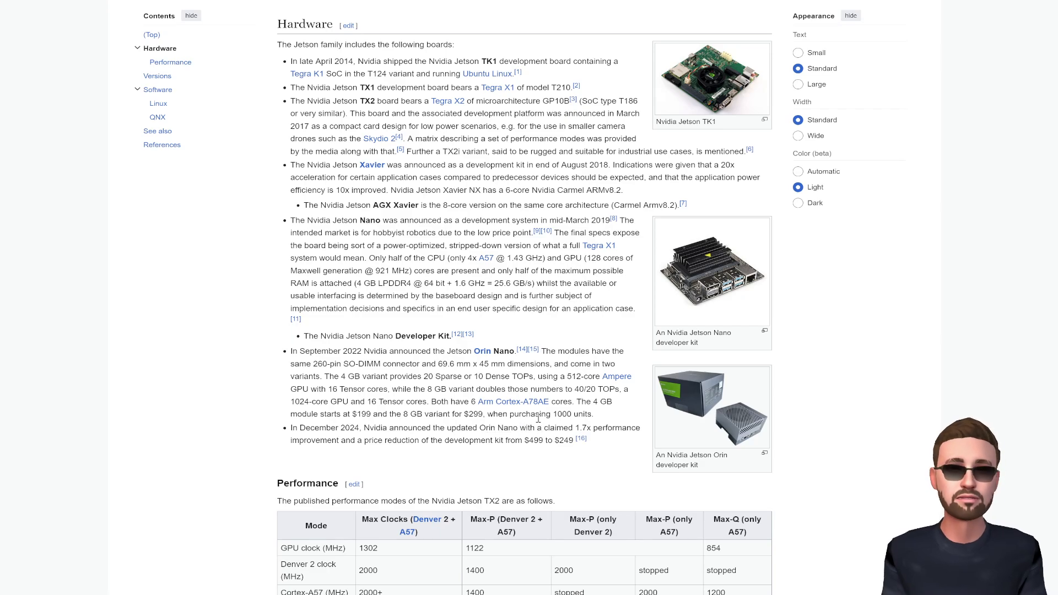